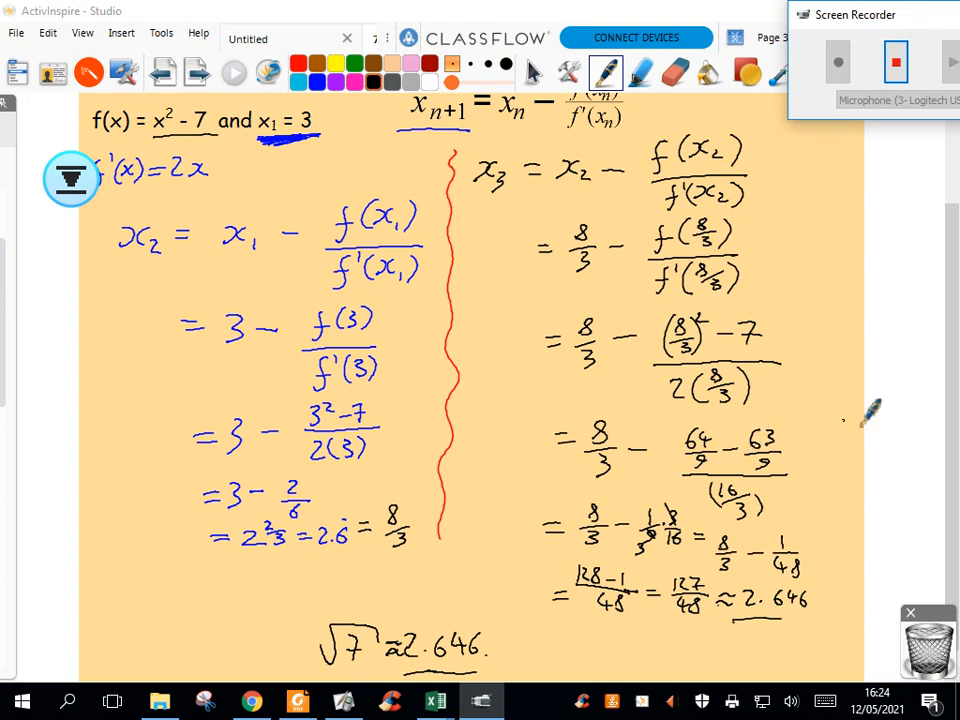
Scroll the flipchart page to bring f(x) = x² − 7 and x₁ = 3 into view.
{"action": "scroll", "scroll_direction": "up", "scroll_amount": 3}
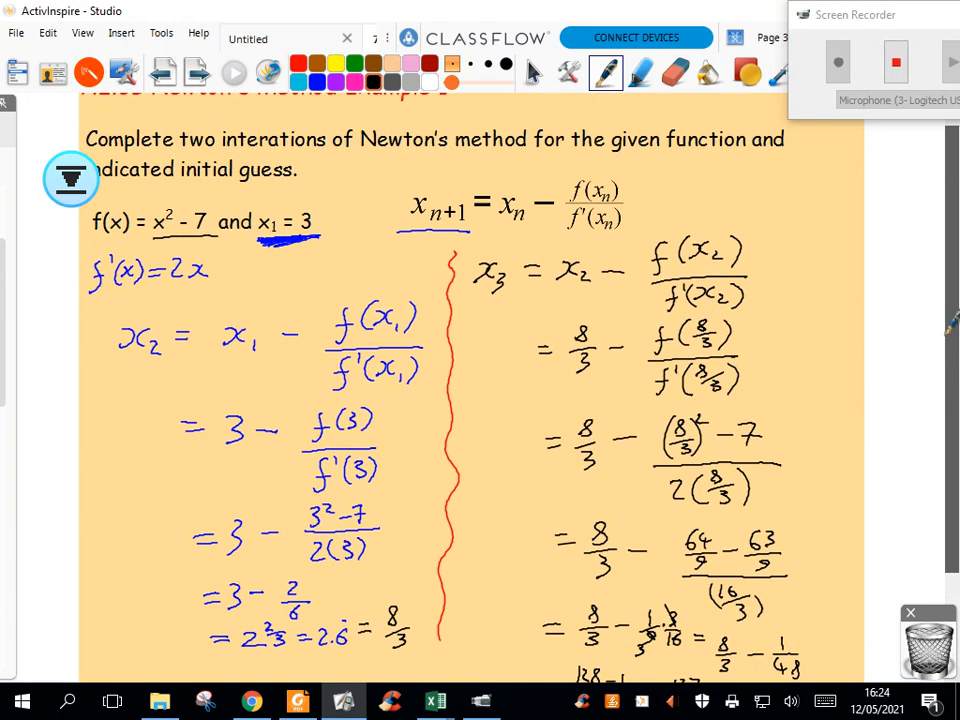
{"action": "scroll", "scroll_direction": "up", "scroll_amount": 3}
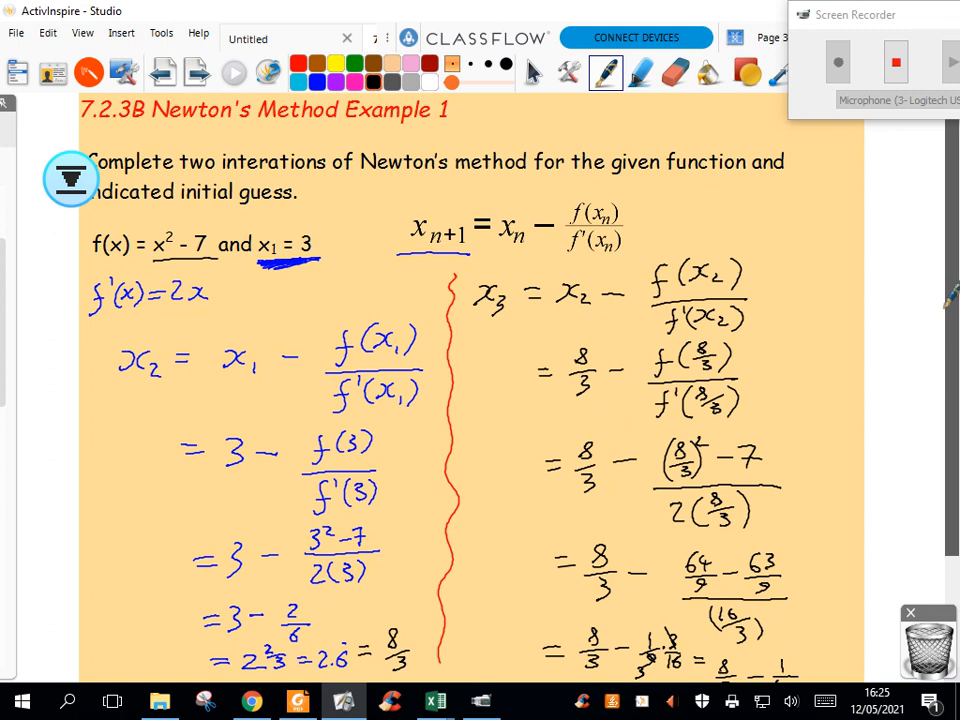
{"action": "scroll", "scroll_direction": "down", "scroll_amount": 3}
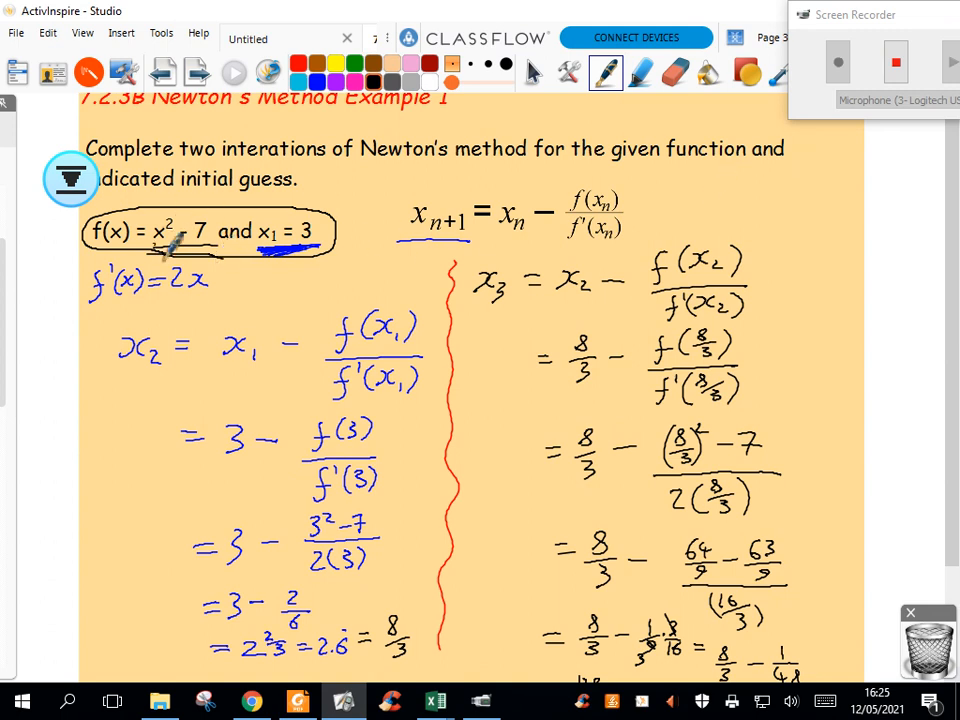
{"action": "mouse_move", "coordinate": [315, 275]}
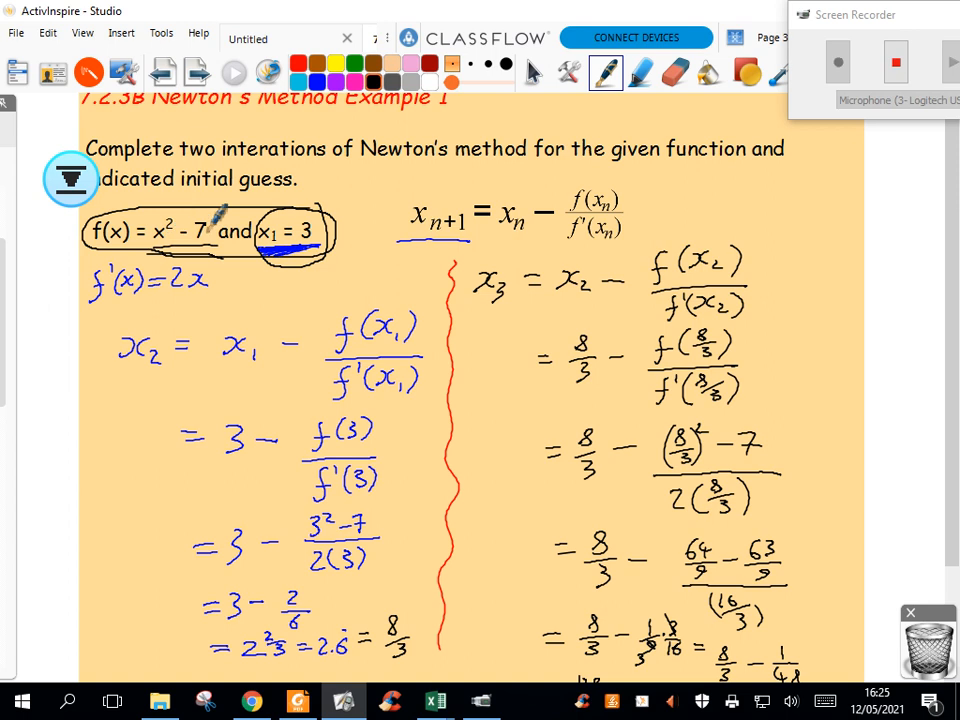
{"action": "mouse_move", "coordinate": [435, 700]}
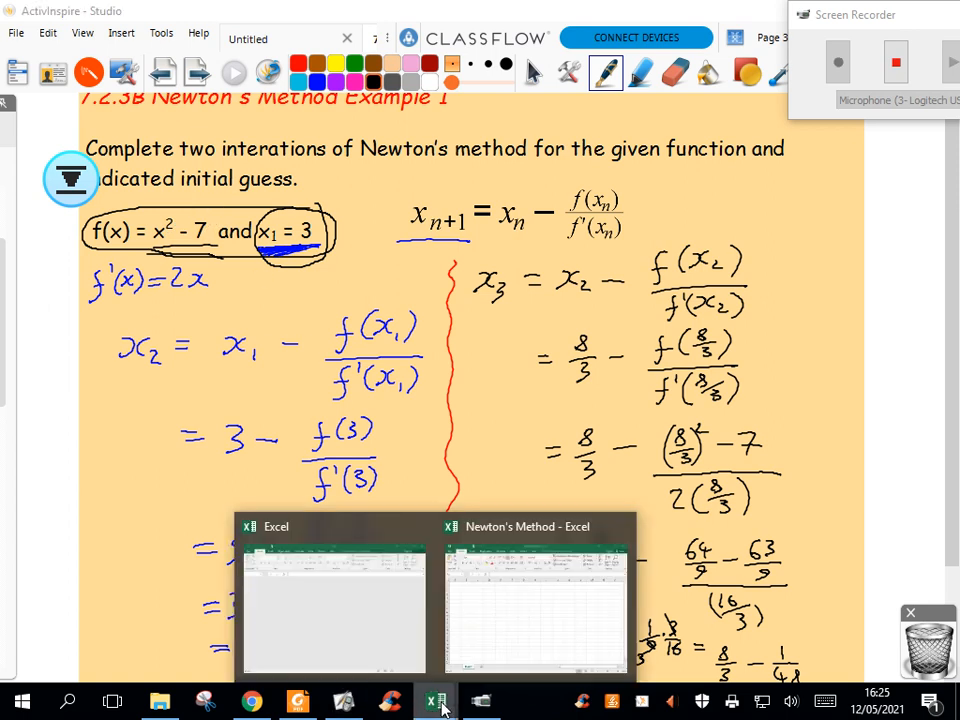
Enter the starting guess 3 in cell A1, then return to the whiteboard notes.
{"action": "left_click", "coordinate": [535, 608]}
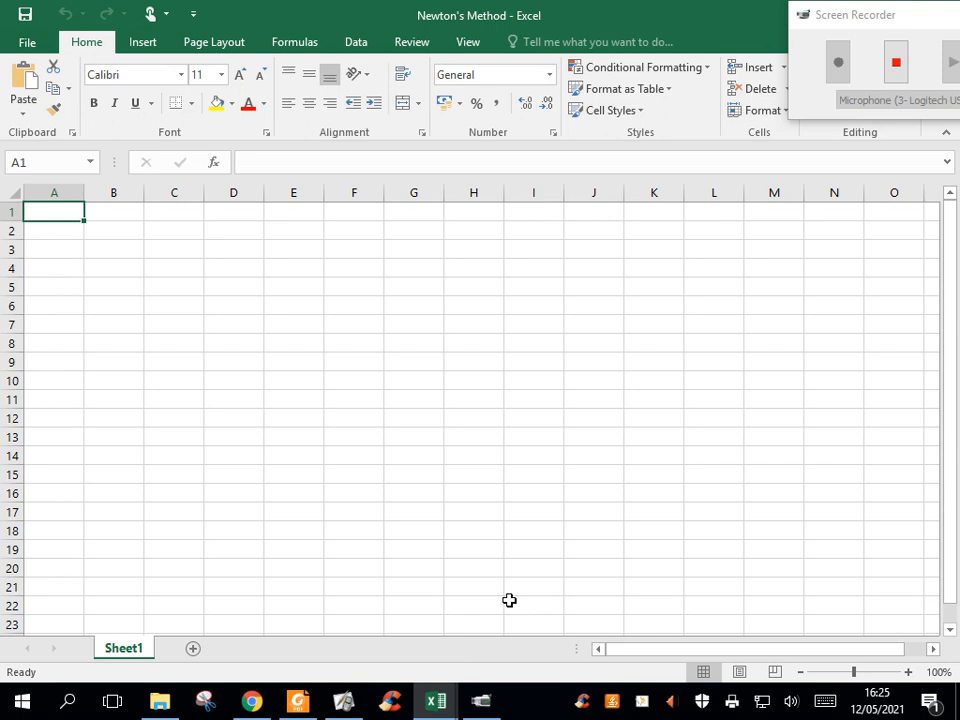
{"action": "mouse_move", "coordinate": [55, 228]}
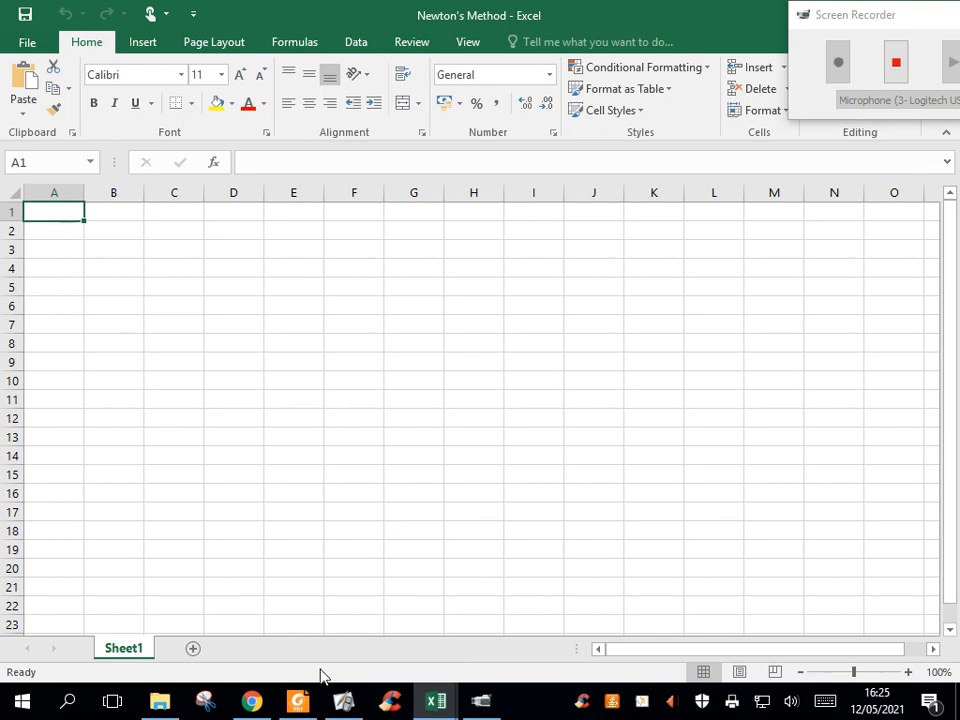
{"action": "left_click", "coordinate": [343, 700]}
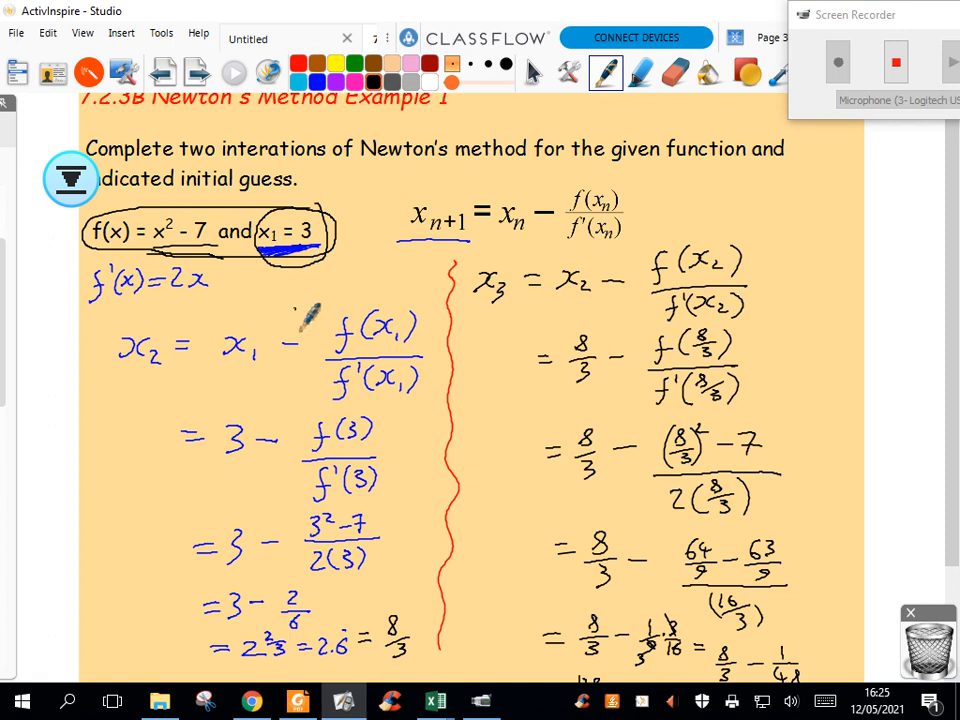
{"action": "left_click", "coordinate": [434, 700]}
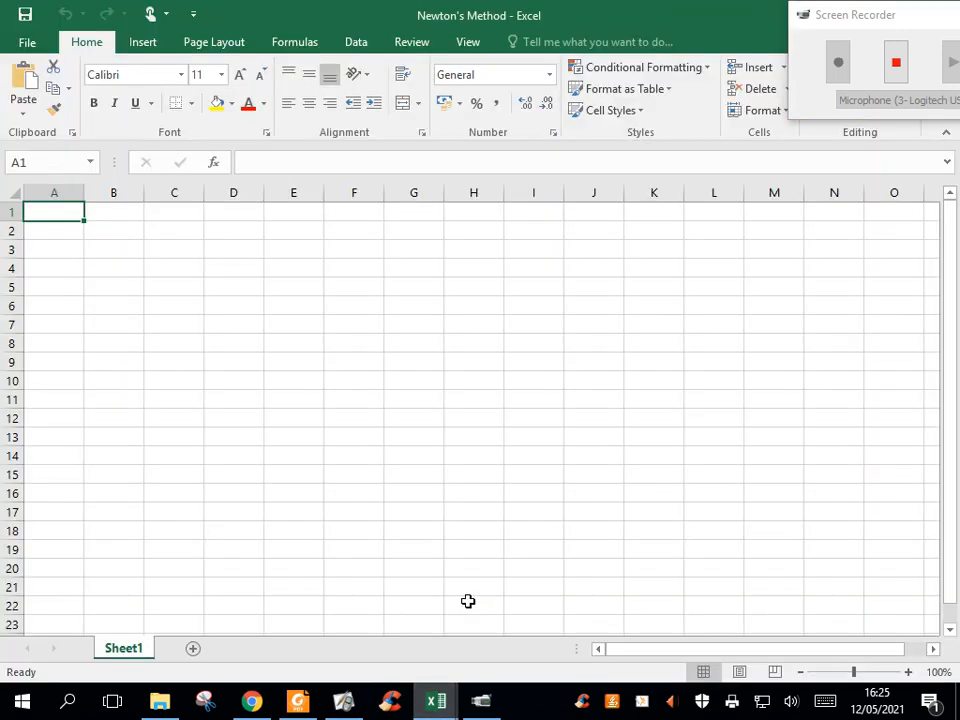
{"action": "type", "text": "3"}
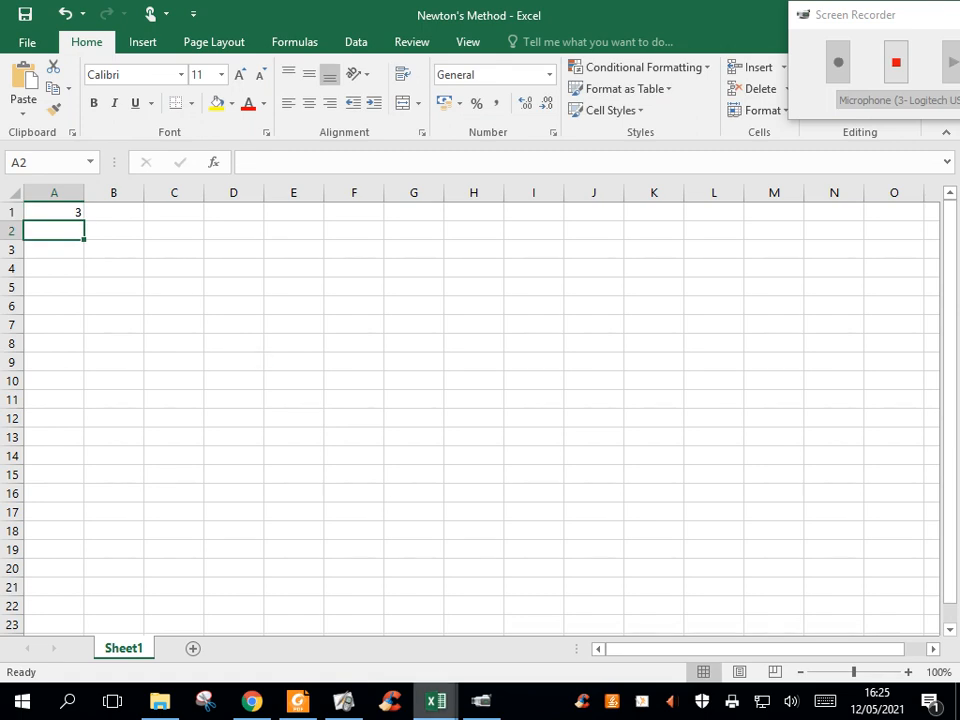
{"action": "mouse_move", "coordinate": [434, 700]}
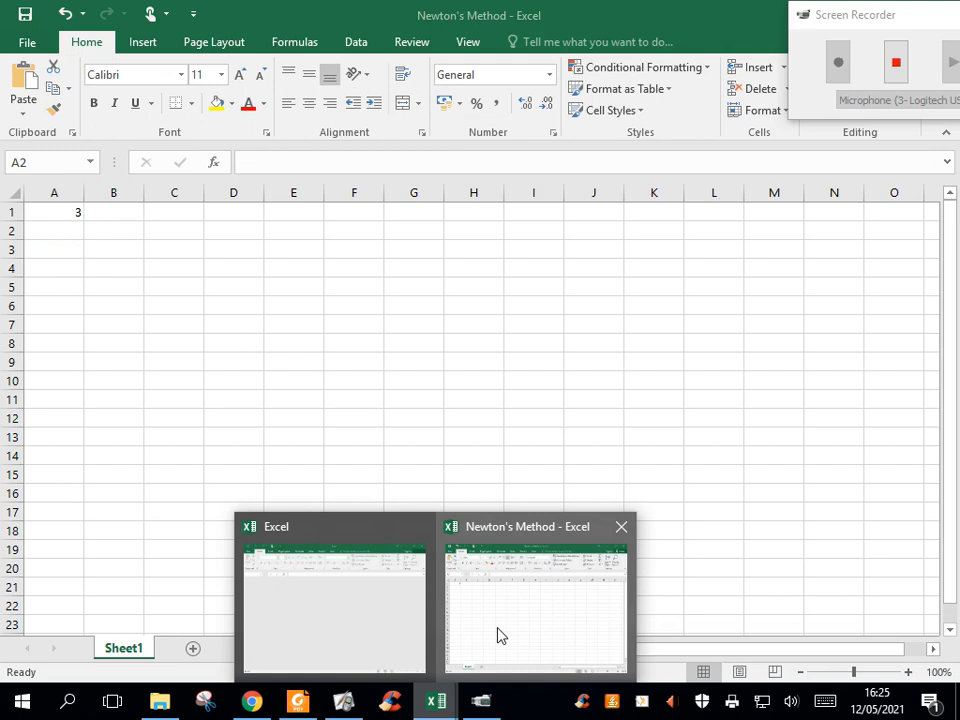
{"action": "left_click", "coordinate": [537, 600]}
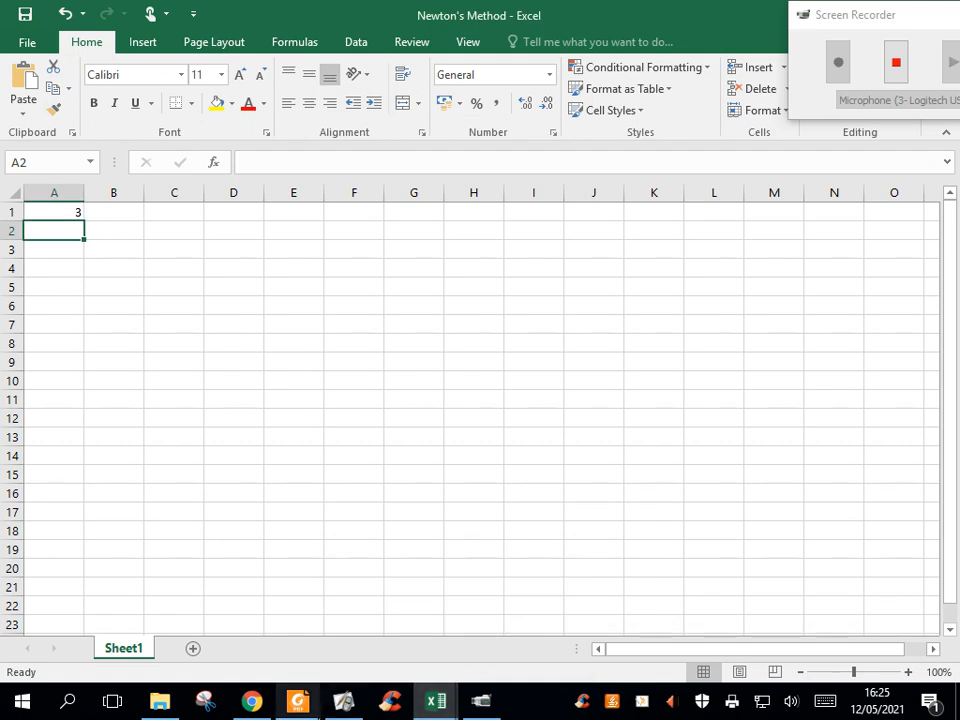
{"action": "left_click", "coordinate": [343, 700]}
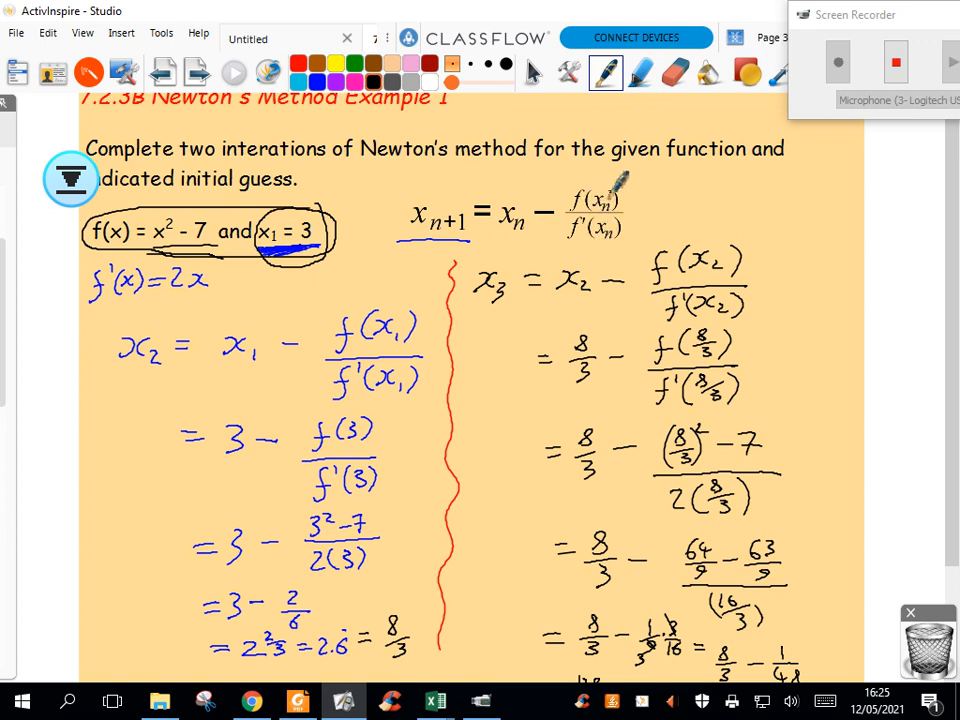
{"action": "mouse_move", "coordinate": [600, 210]}
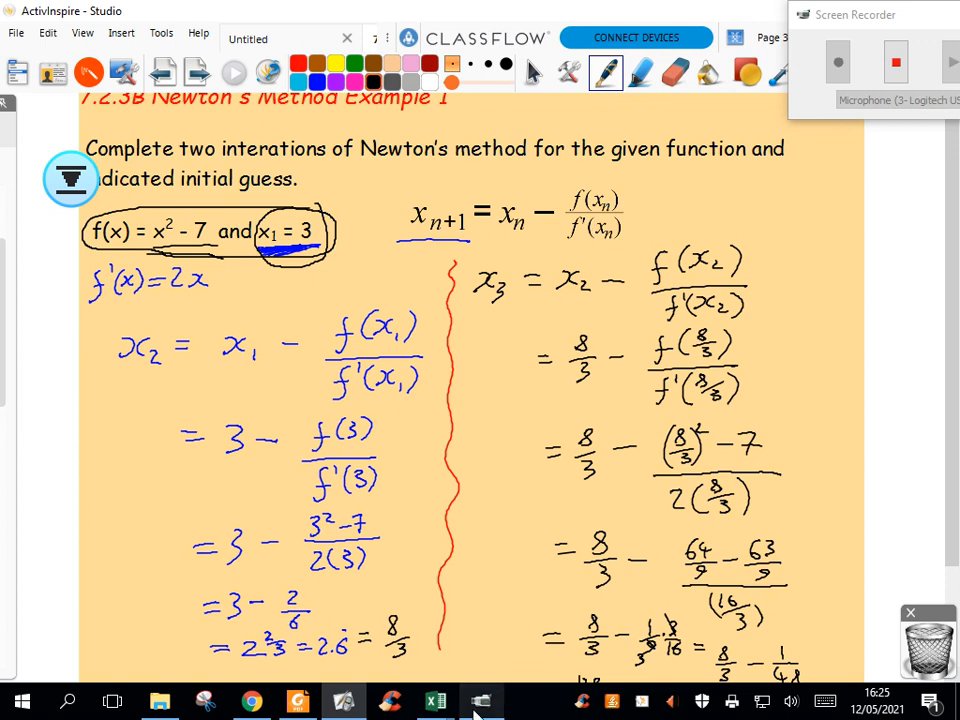
Enter =A1^2-7 in cell A2 so it shows 2.
{"action": "left_click", "coordinate": [434, 700]}
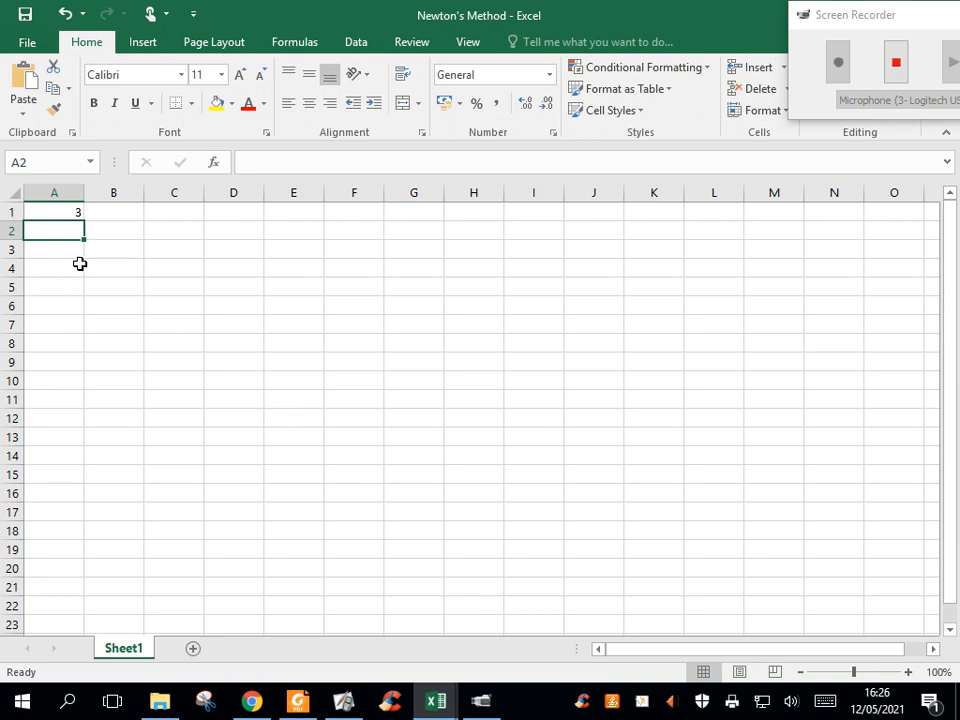
{"action": "mouse_move", "coordinate": [53, 231]}
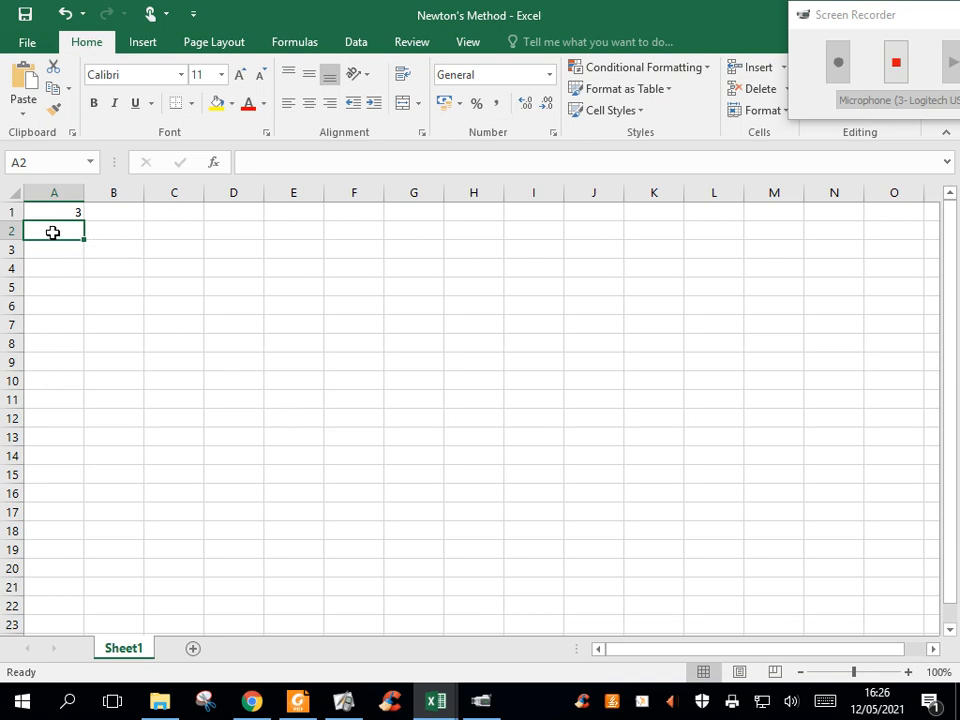
{"action": "type", "text": "="}
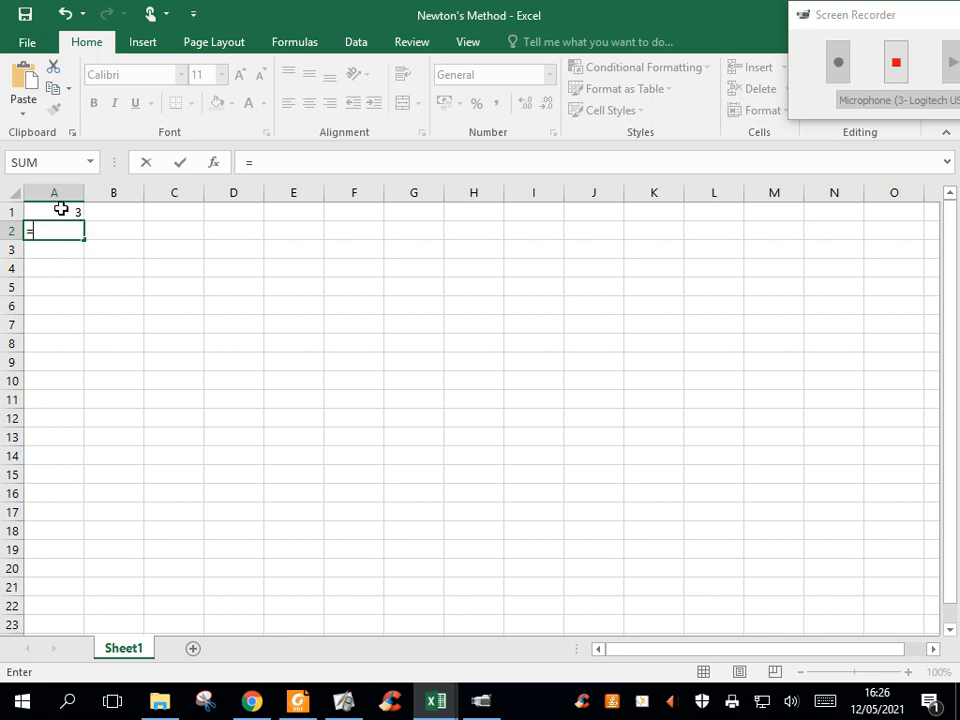
{"action": "left_click", "coordinate": [54, 211]}
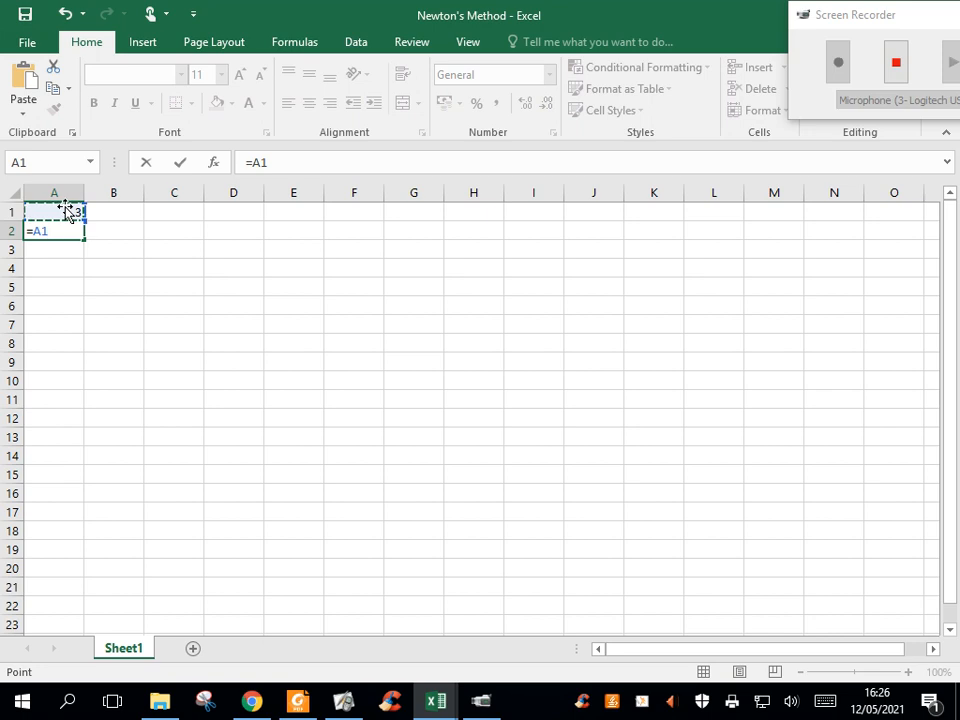
{"action": "type", "text": "^2"}
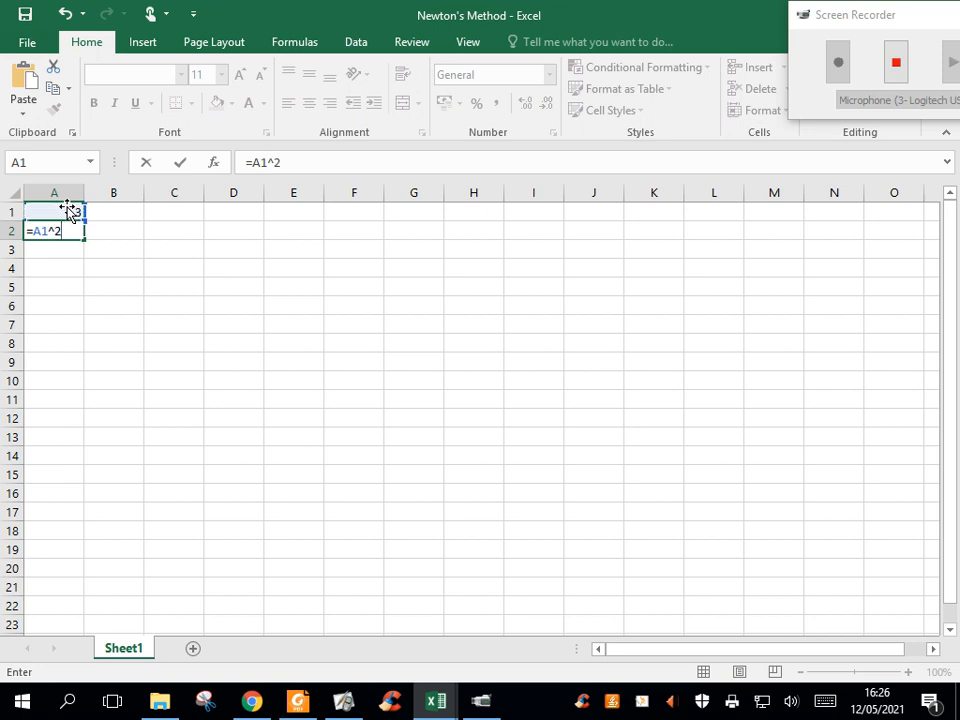
{"action": "type", "text": "-7"}
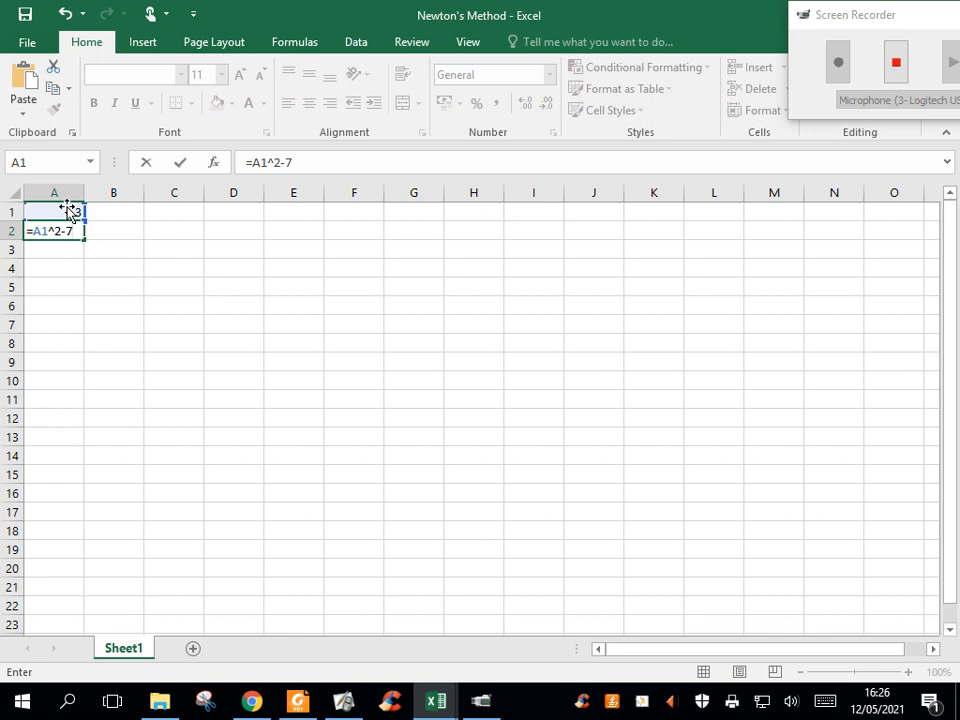
{"action": "key", "text": "Return"}
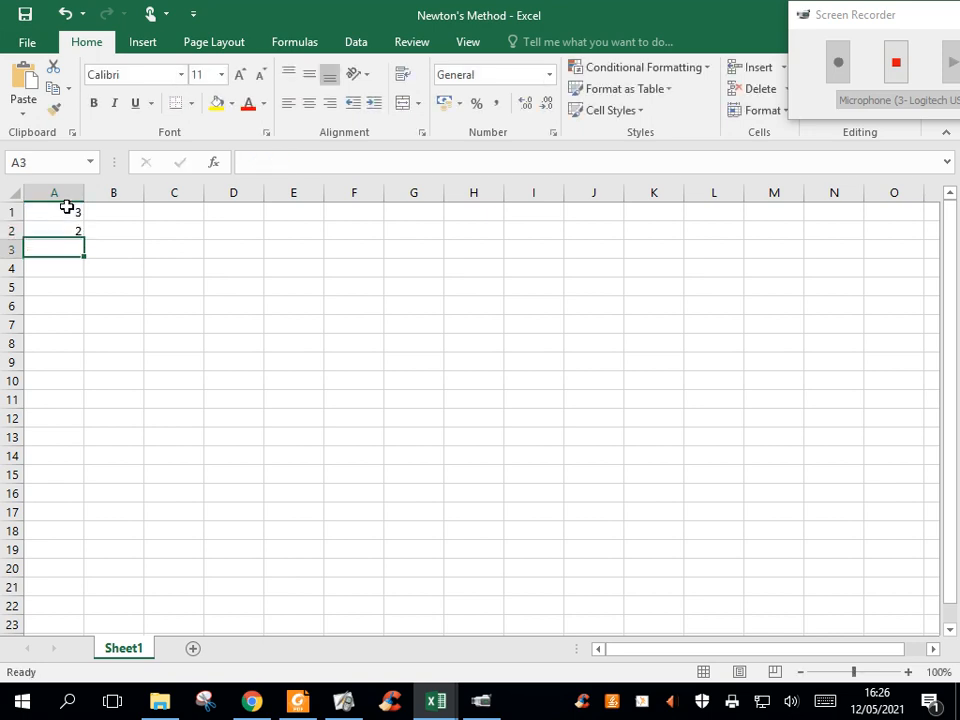
{"action": "mouse_move", "coordinate": [105, 233]}
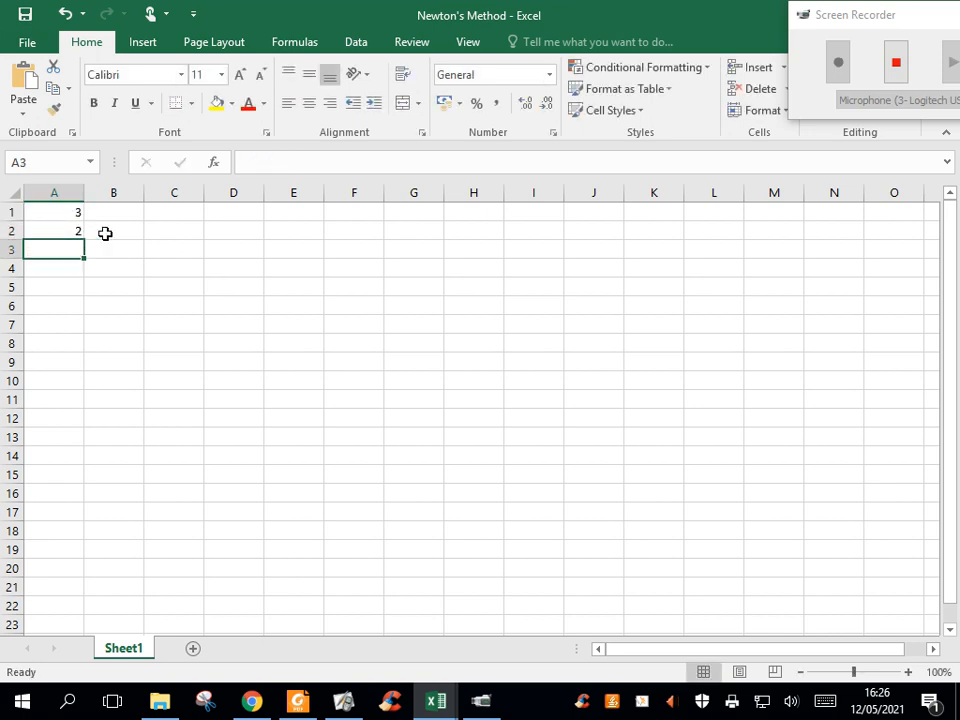
Enter f'(x) in B2 as 2 times the guess, showing 6.
{"action": "left_click", "coordinate": [113, 231]}
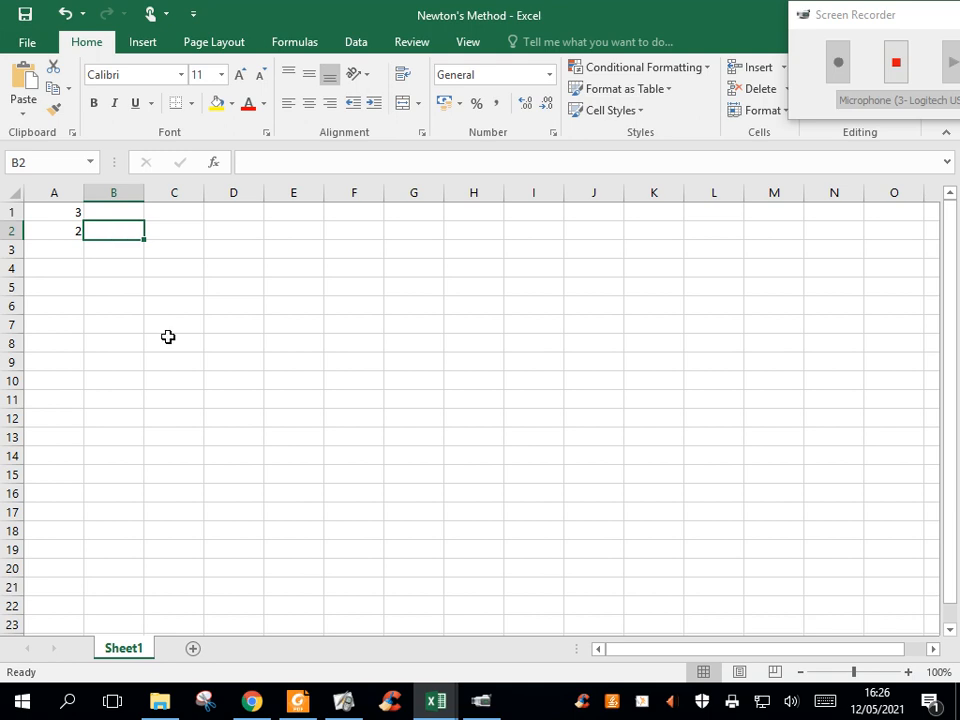
{"action": "type", "text": "="}
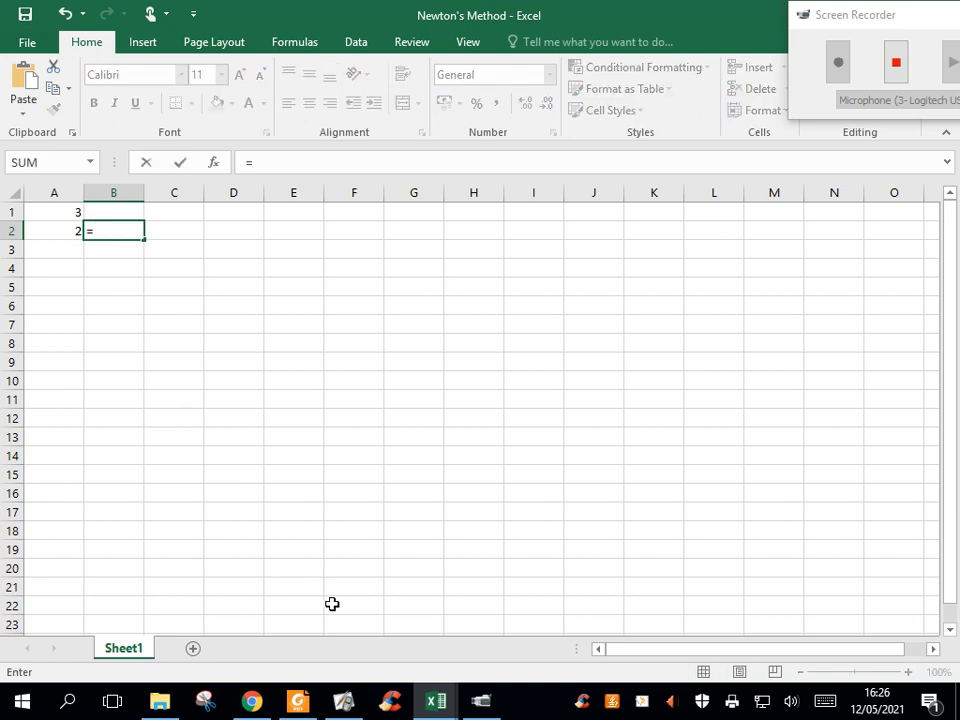
{"action": "mouse_move", "coordinate": [163, 377]}
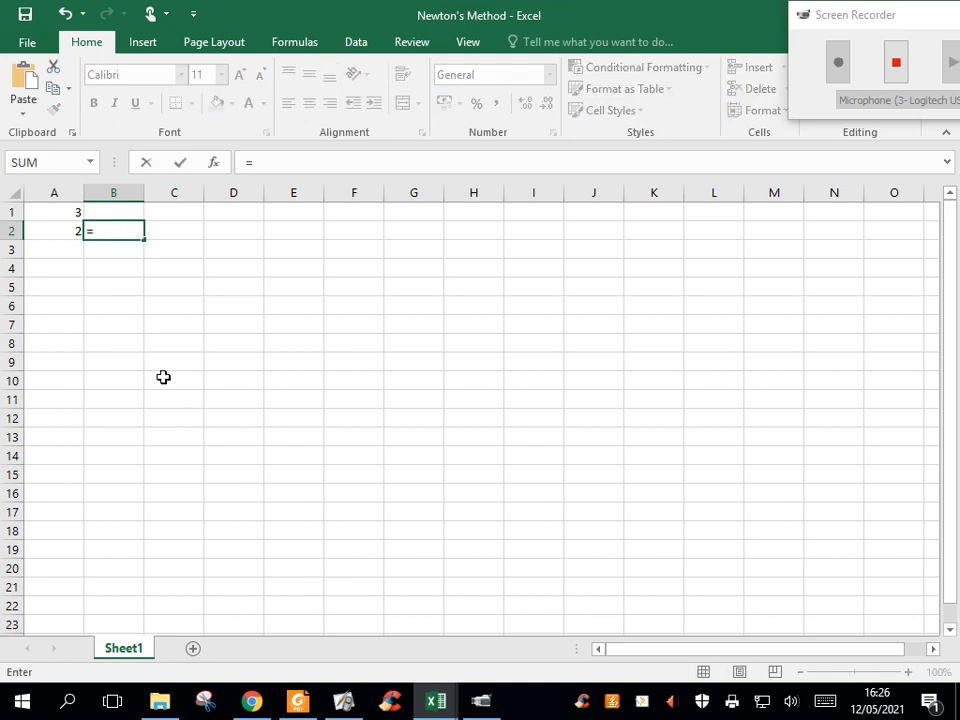
{"action": "type", "text": "2*A1"}
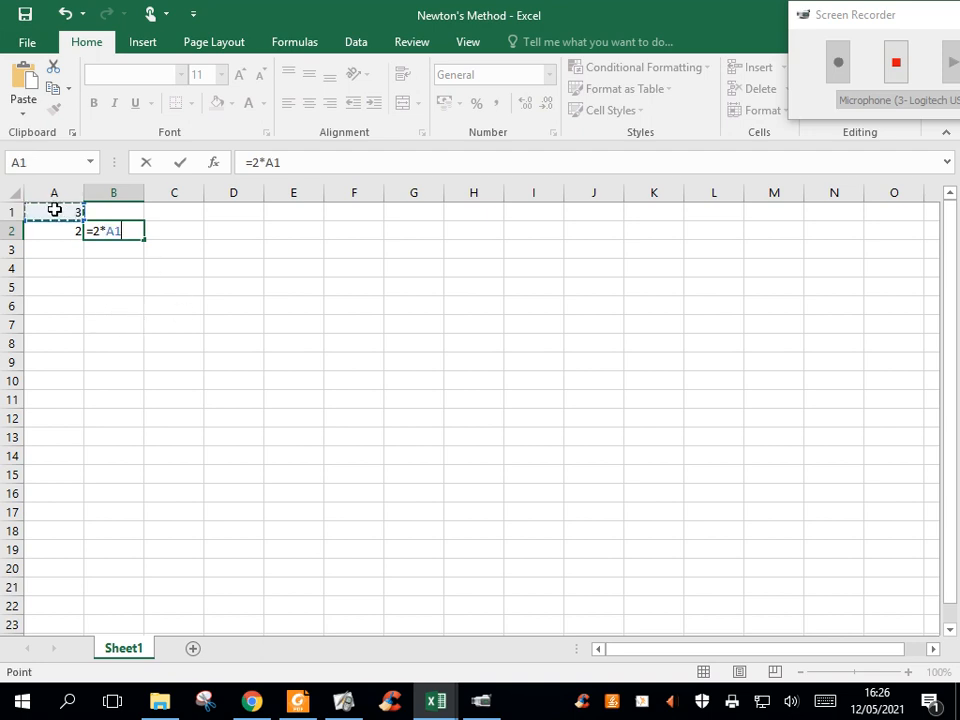
{"action": "key", "text": "Return"}
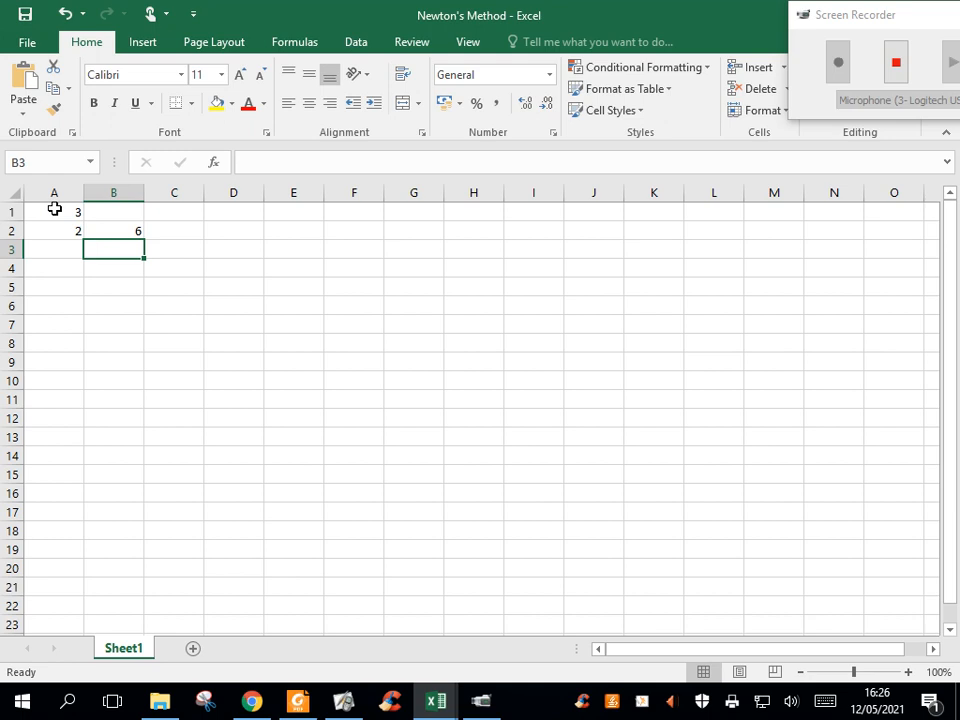
Review the A2 and B2 formulas, then bring up the worked example.
{"action": "left_click", "coordinate": [54, 231]}
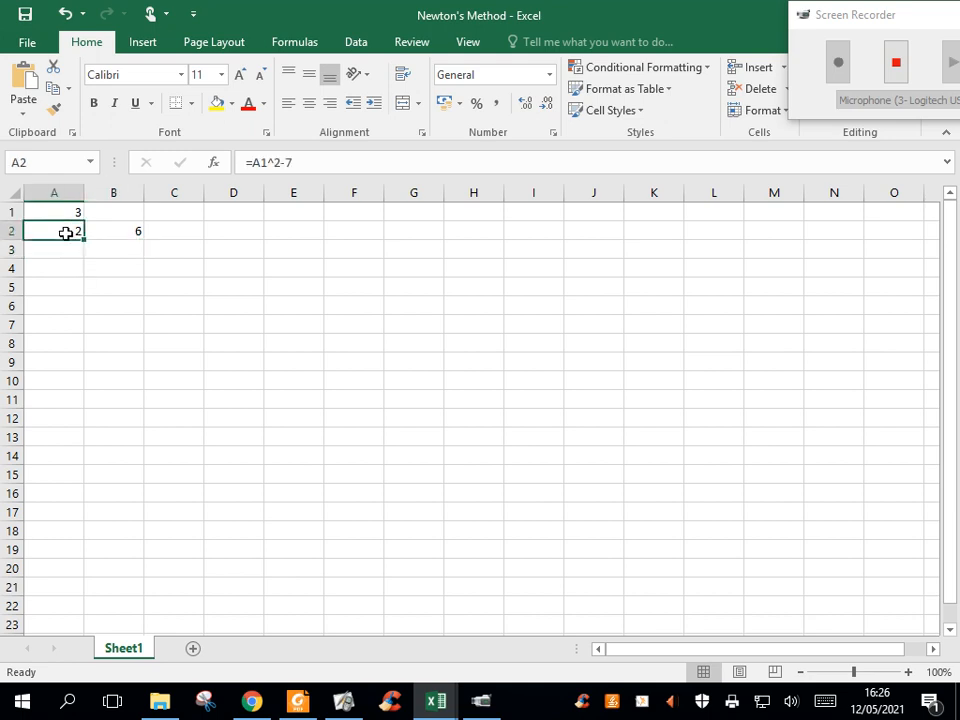
{"action": "left_click", "coordinate": [113, 231]}
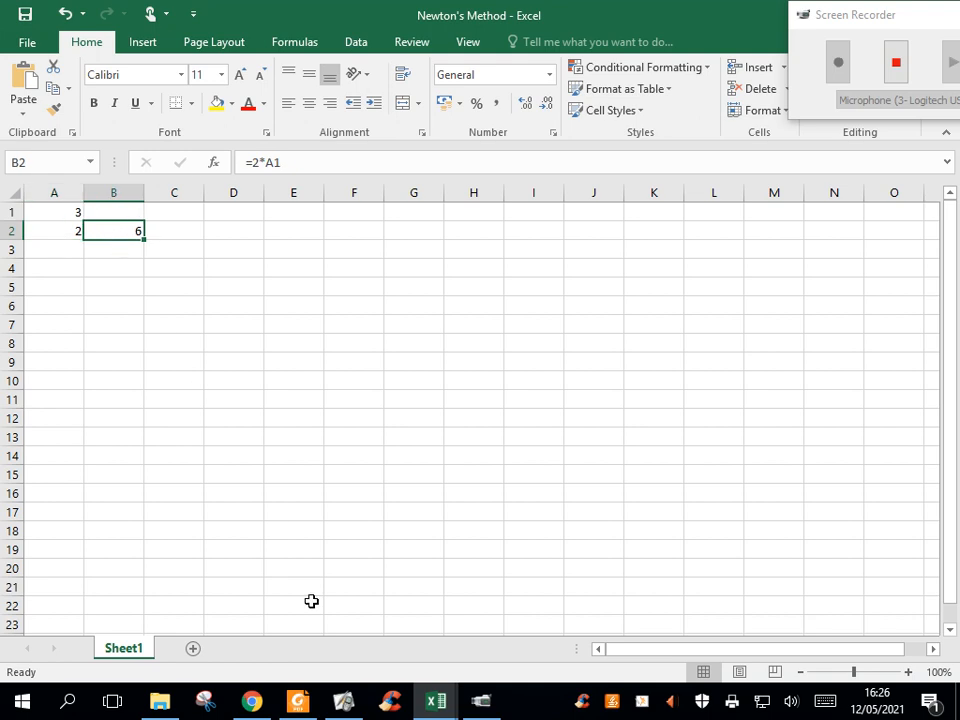
{"action": "left_click", "coordinate": [343, 700]}
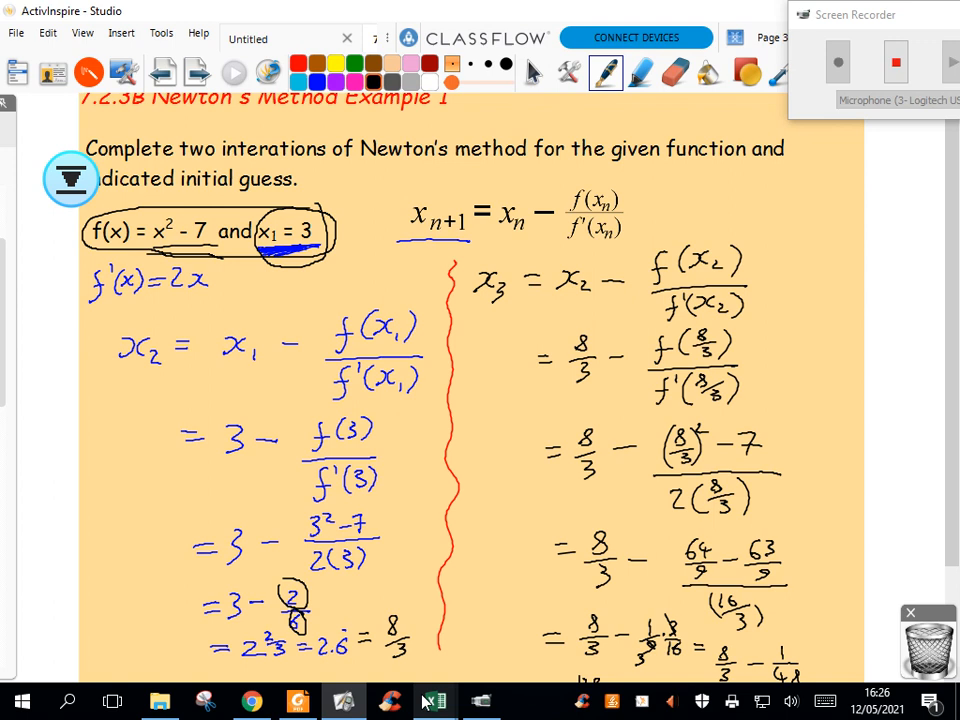
Enter =A1-A2/B2 in A3 to get the next estimate 2.666667.
{"action": "left_click", "coordinate": [434, 700]}
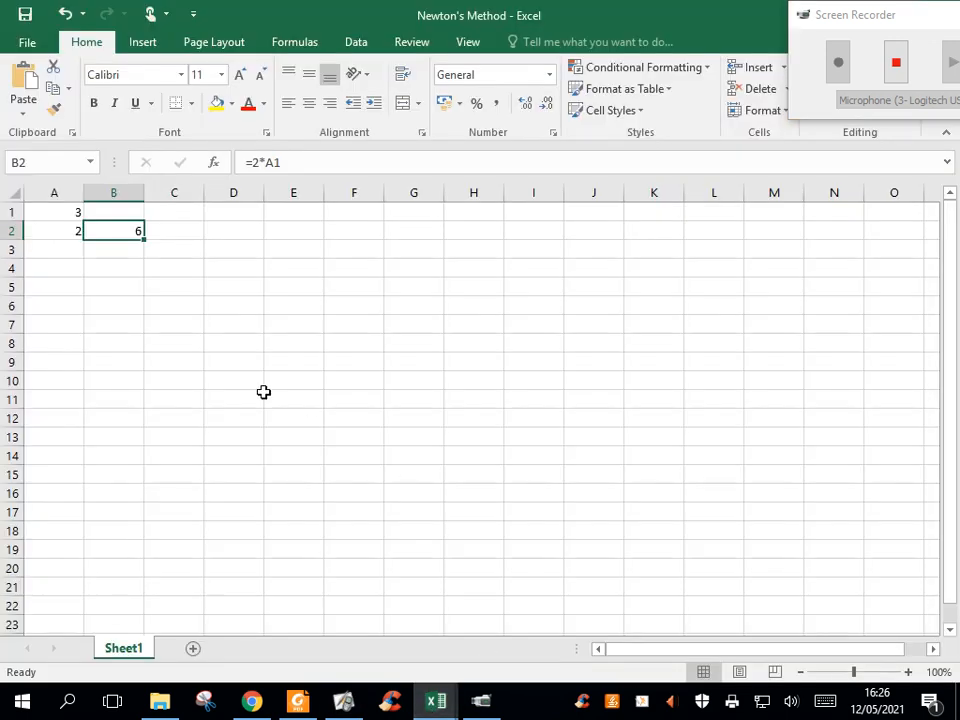
{"action": "left_click", "coordinate": [54, 249]}
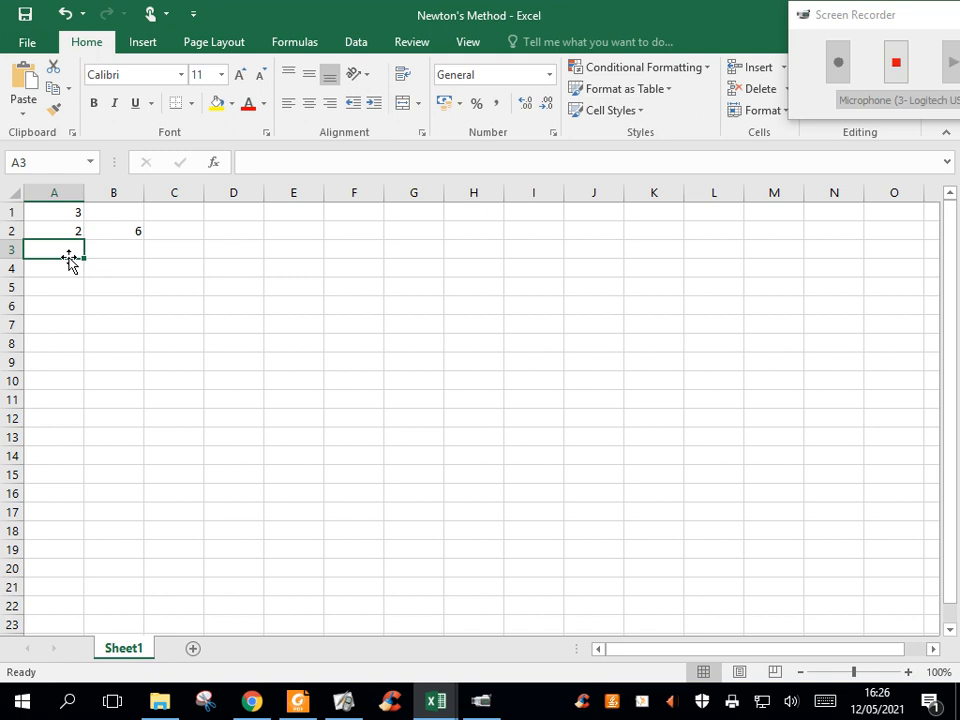
{"action": "type", "text": "=A1-A2"}
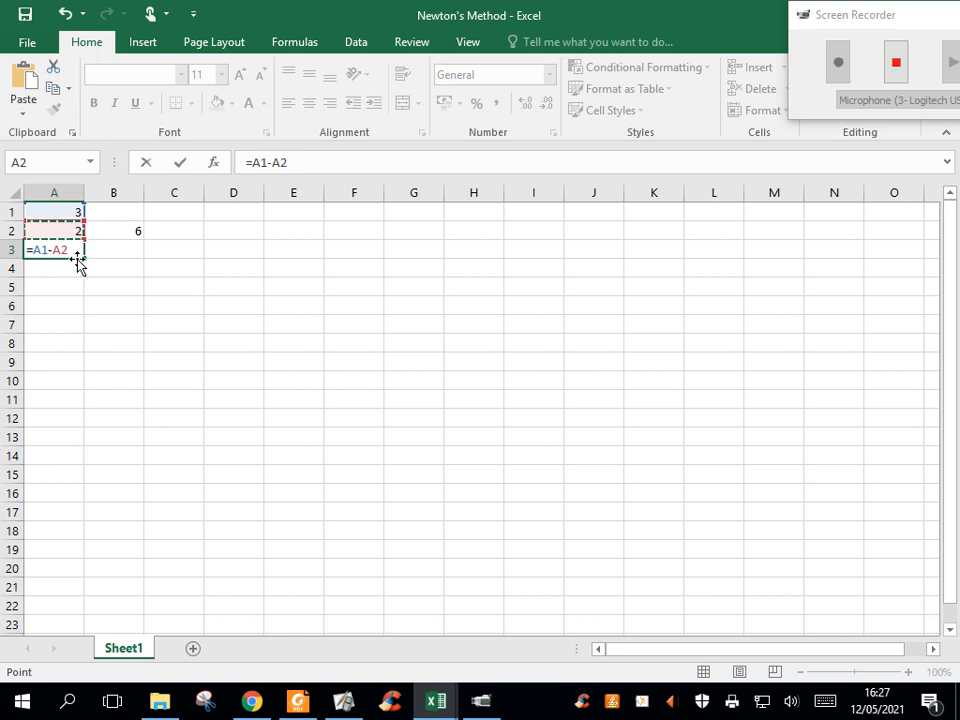
{"action": "type", "text": "/"}
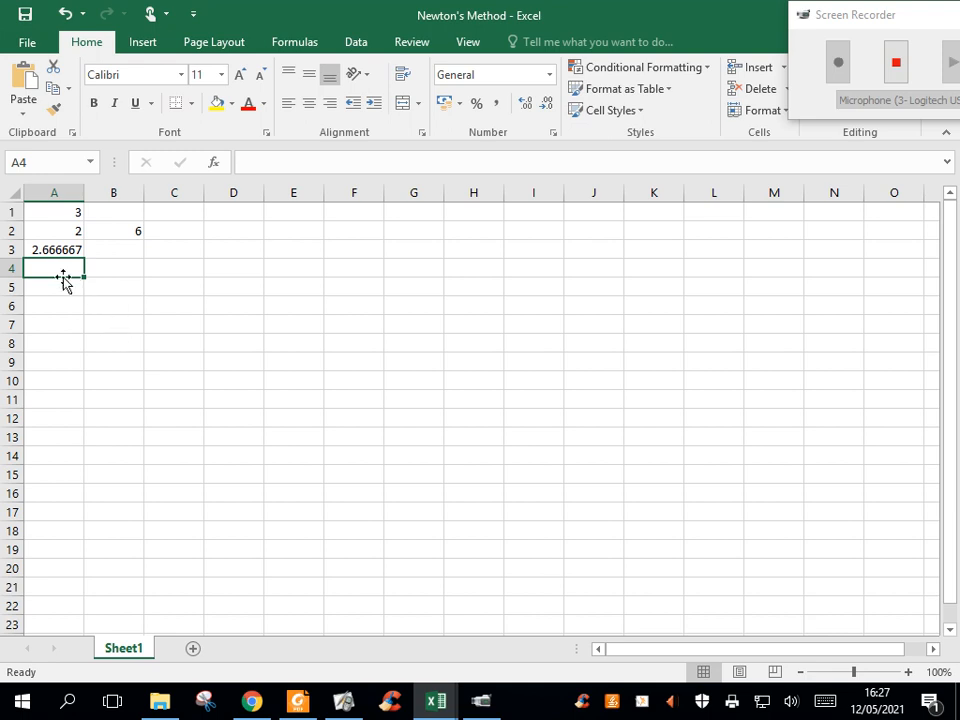
{"action": "mouse_move", "coordinate": [336, 582]}
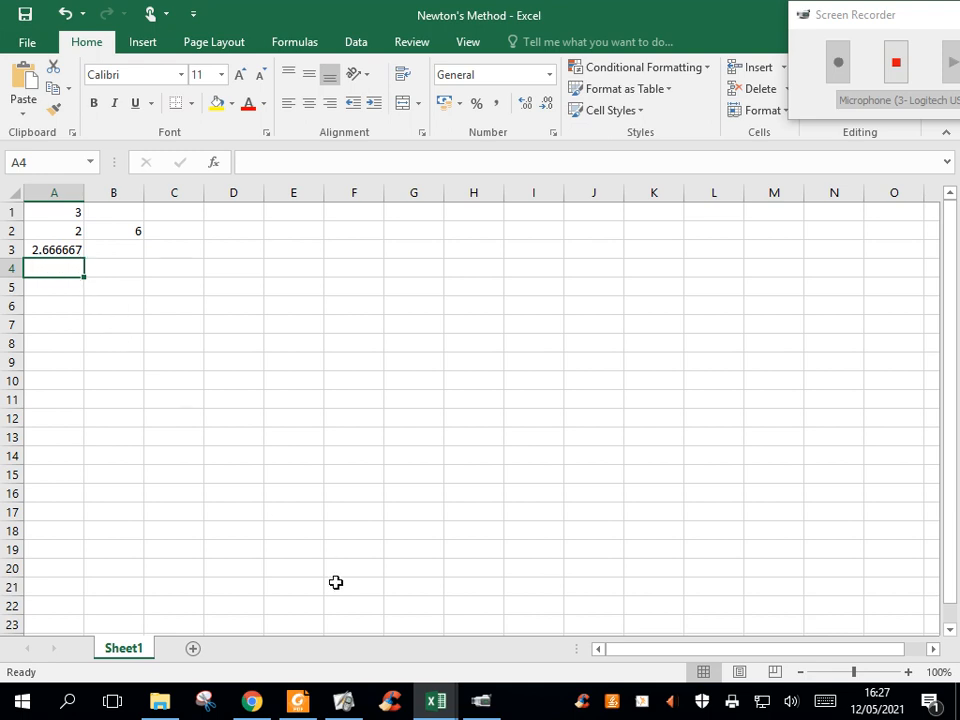
Check the 2.6 = 8/3 result in the worked example, then return to the spreadsheet.
{"action": "left_click", "coordinate": [343, 700]}
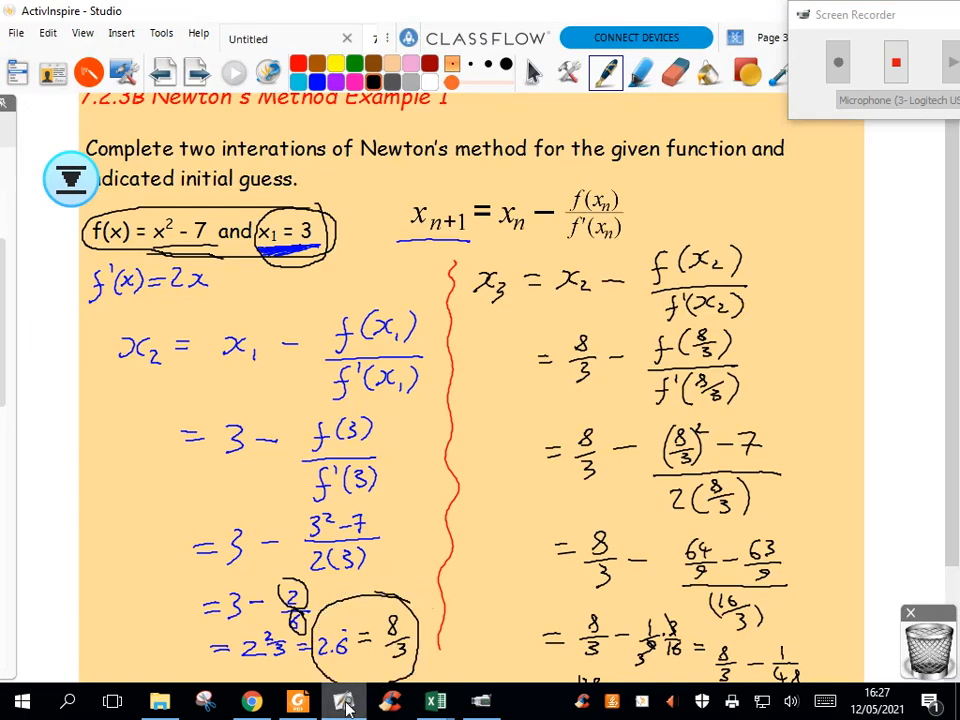
{"action": "mouse_move", "coordinate": [434, 700]}
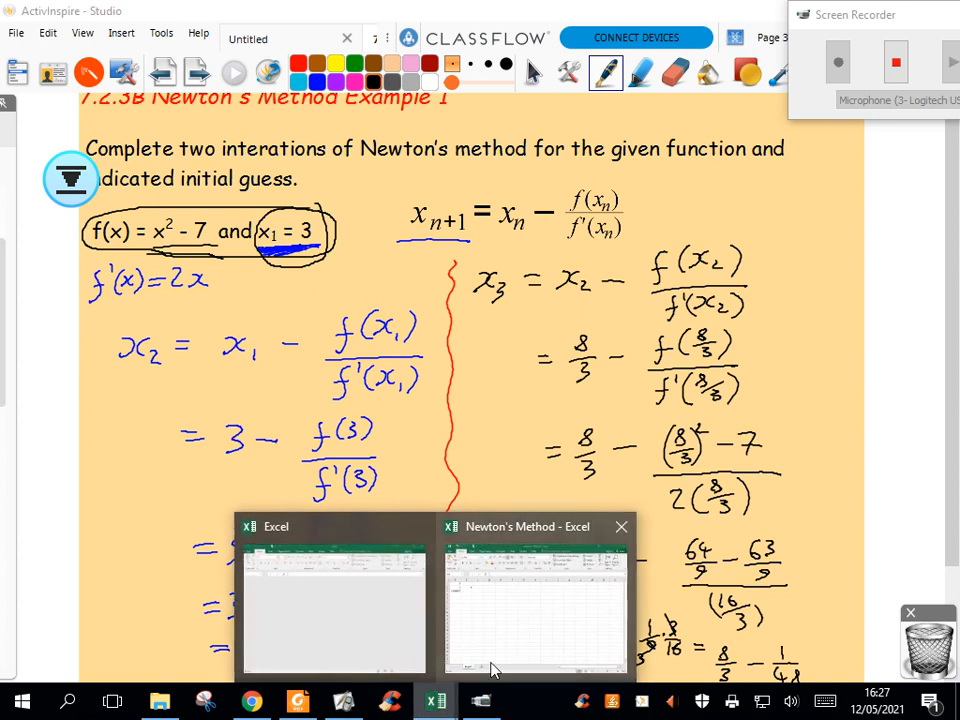
{"action": "left_click", "coordinate": [535, 600]}
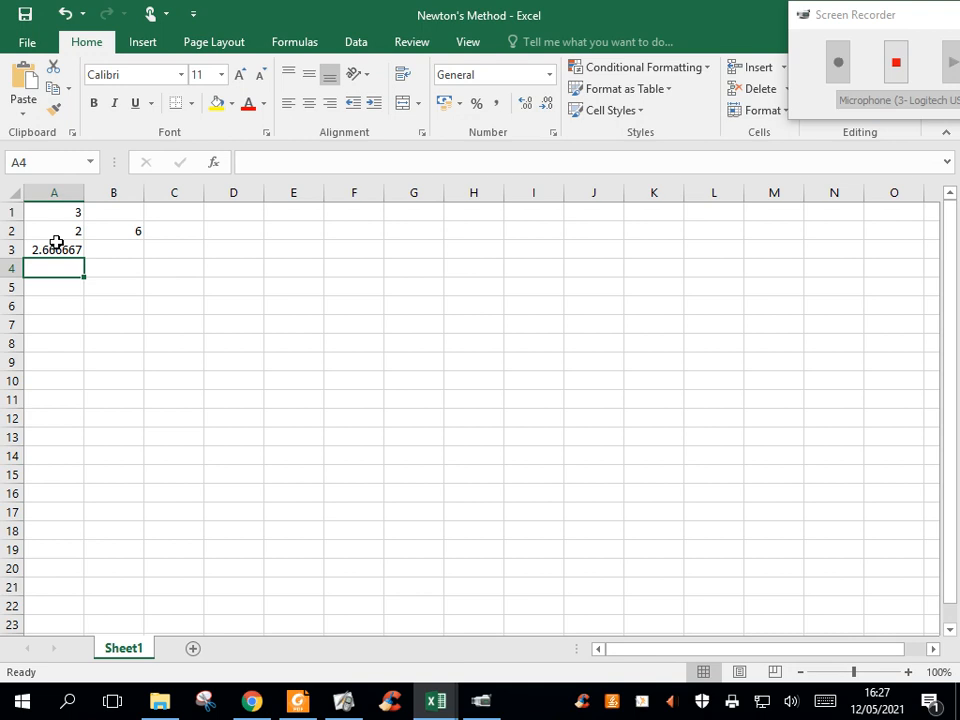
Fill the A2:B3 formulas down to row 19, converging on 2.645751.
{"action": "left_click", "coordinate": [54, 231]}
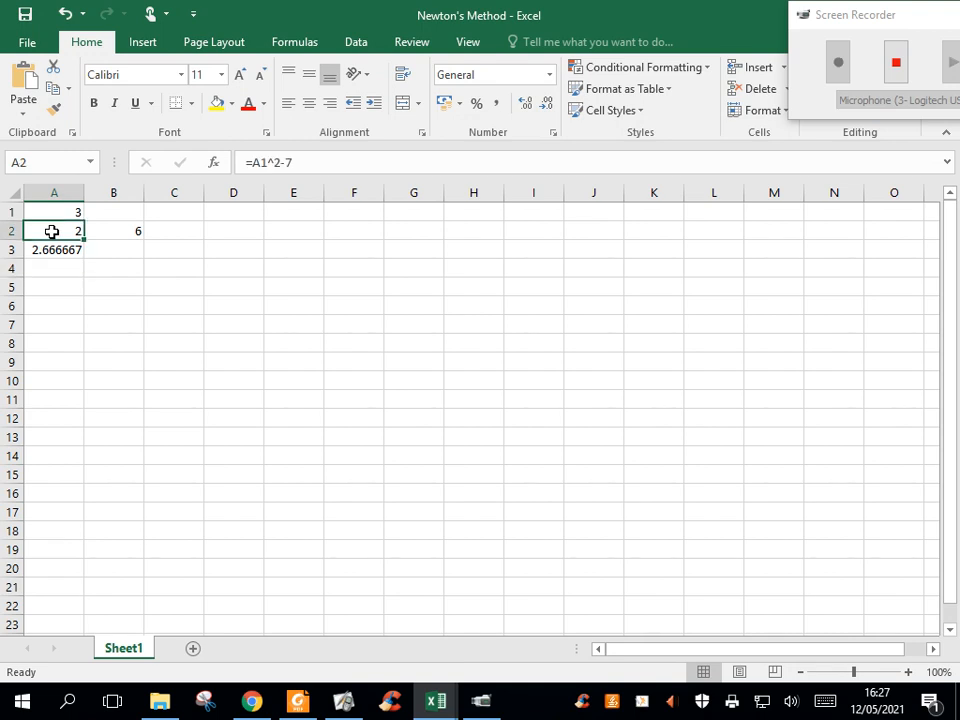
{"action": "left_click_drag", "start_coordinate": [54, 231], "coordinate": [113, 249]}
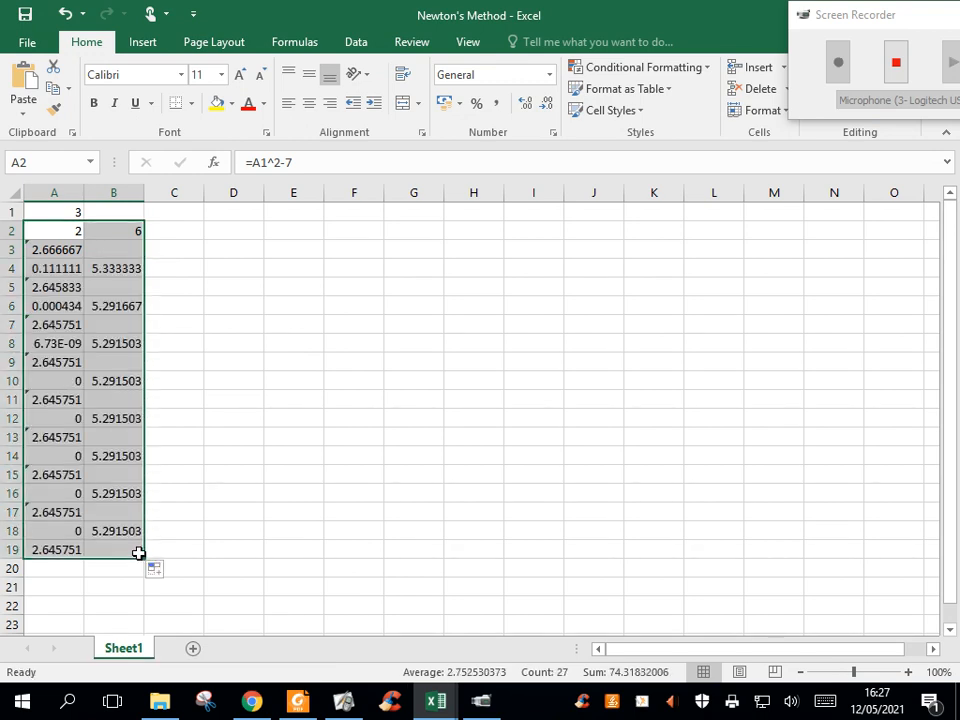
{"action": "mouse_move", "coordinate": [165, 347]}
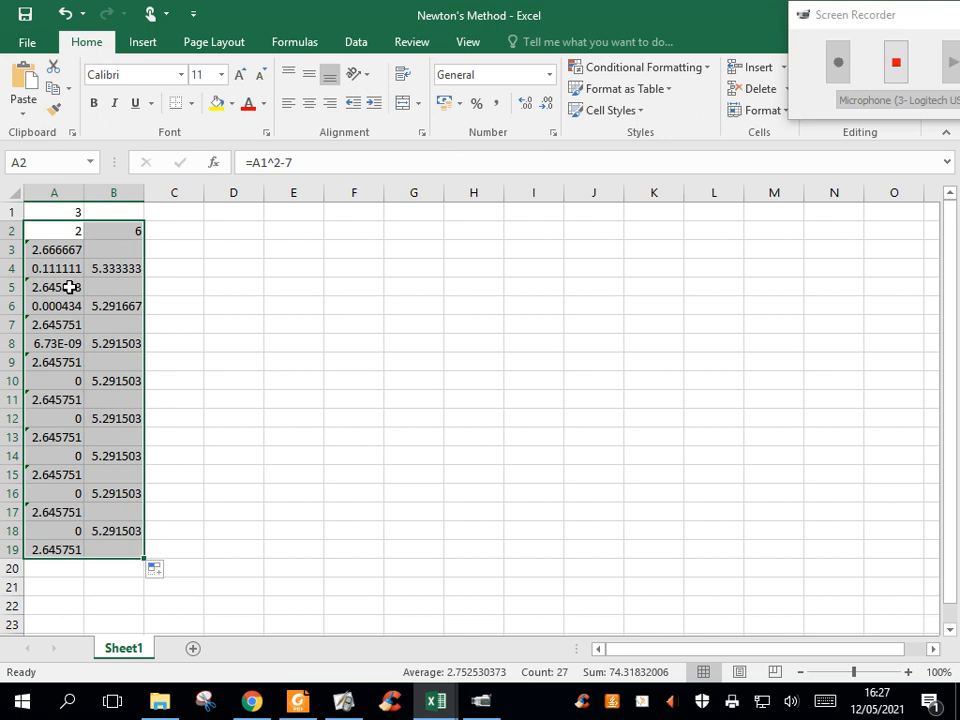
{"action": "left_click", "coordinate": [54, 268]}
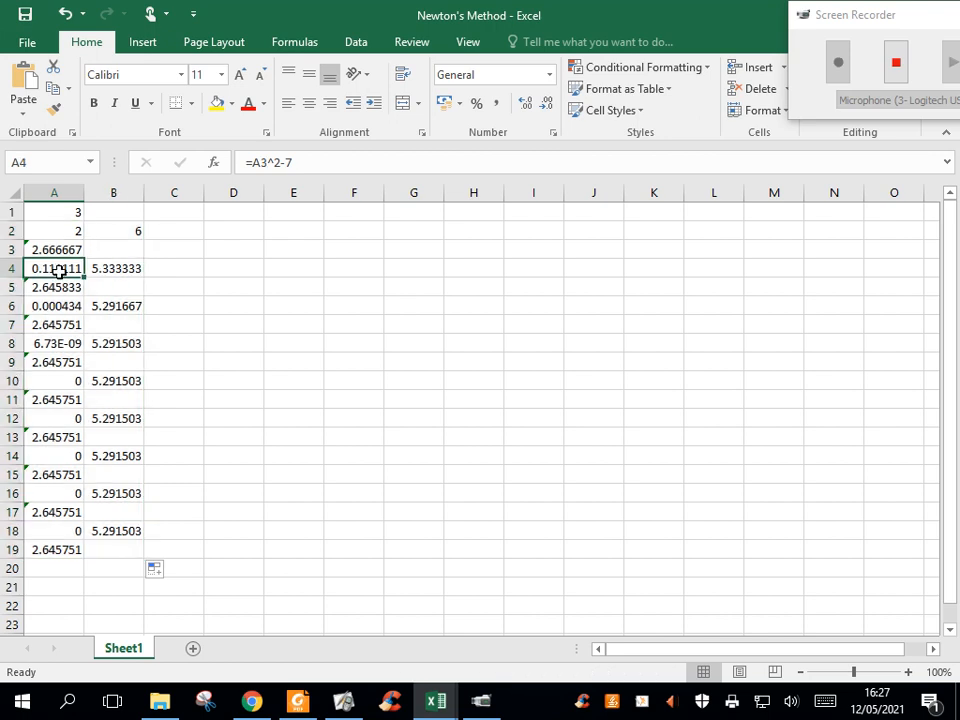
Compare B4's derivative value with the second iteration in the worked example.
{"action": "left_click", "coordinate": [113, 268]}
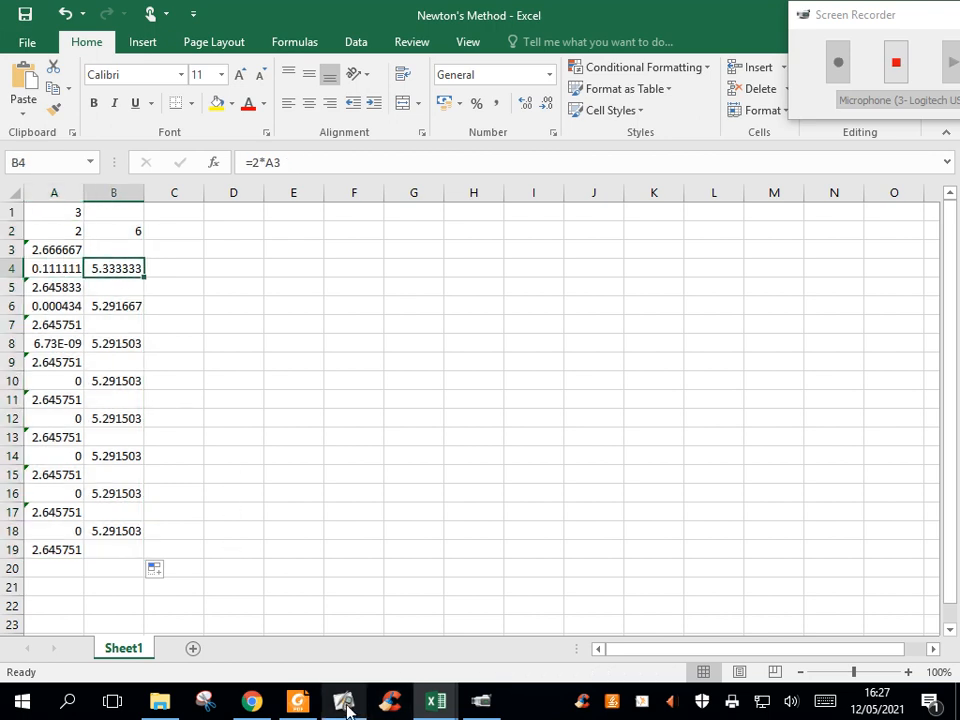
{"action": "left_click", "coordinate": [343, 700]}
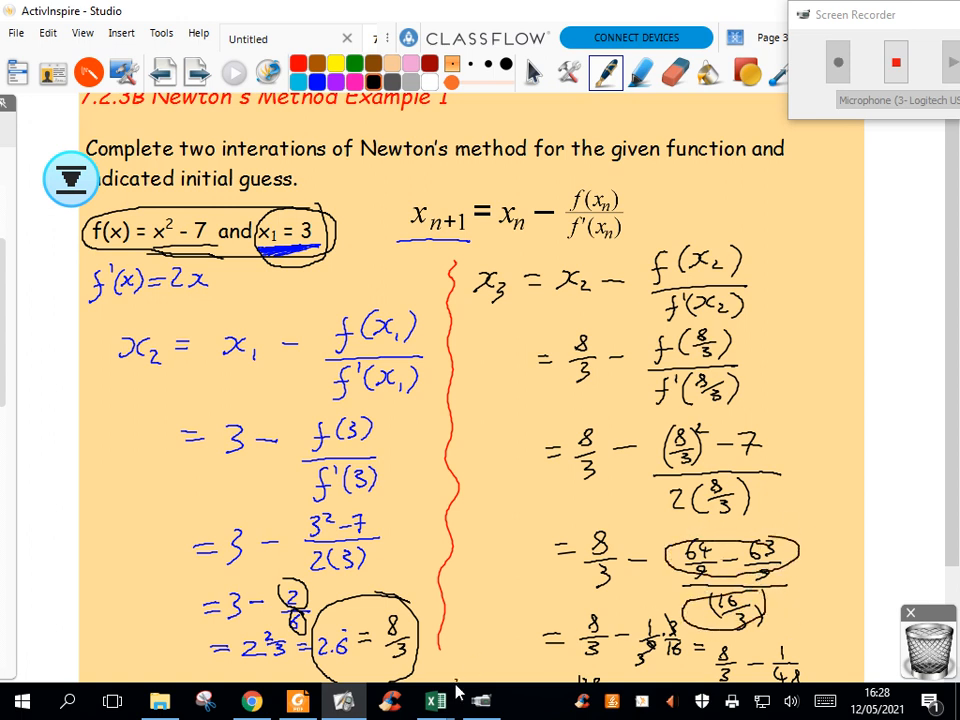
{"action": "left_click", "coordinate": [434, 700]}
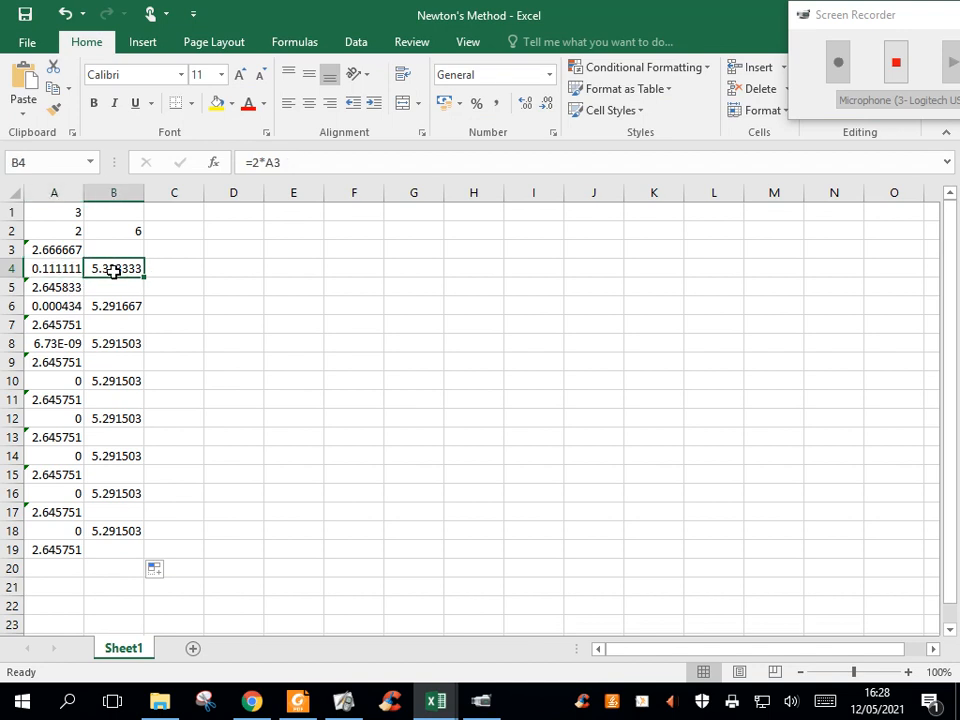
{"action": "left_click", "coordinate": [54, 287]}
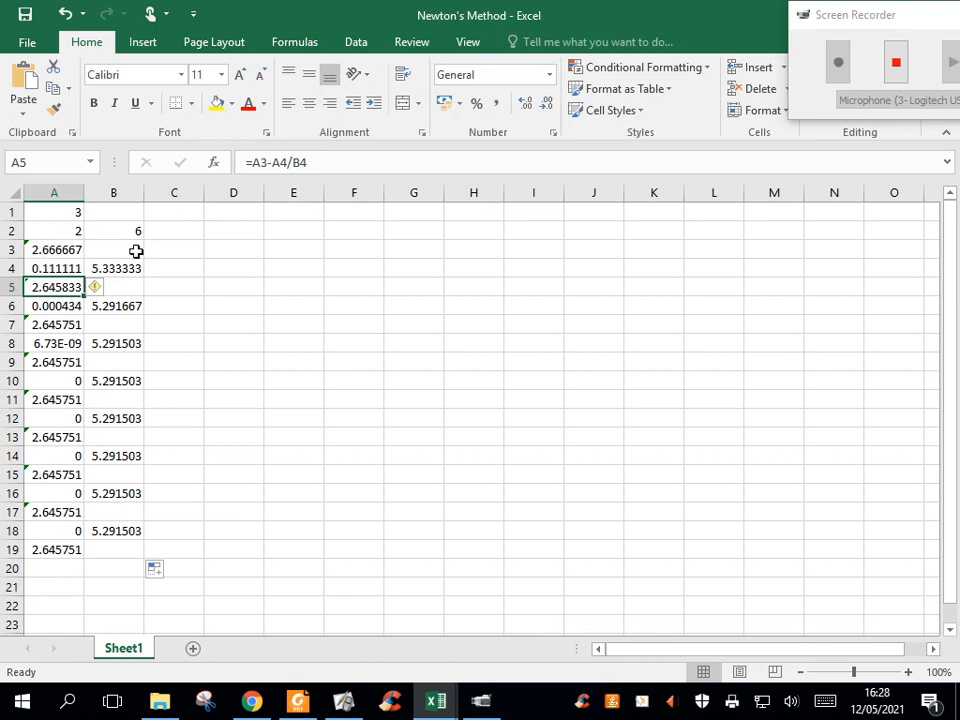
{"action": "left_click", "coordinate": [55, 249]}
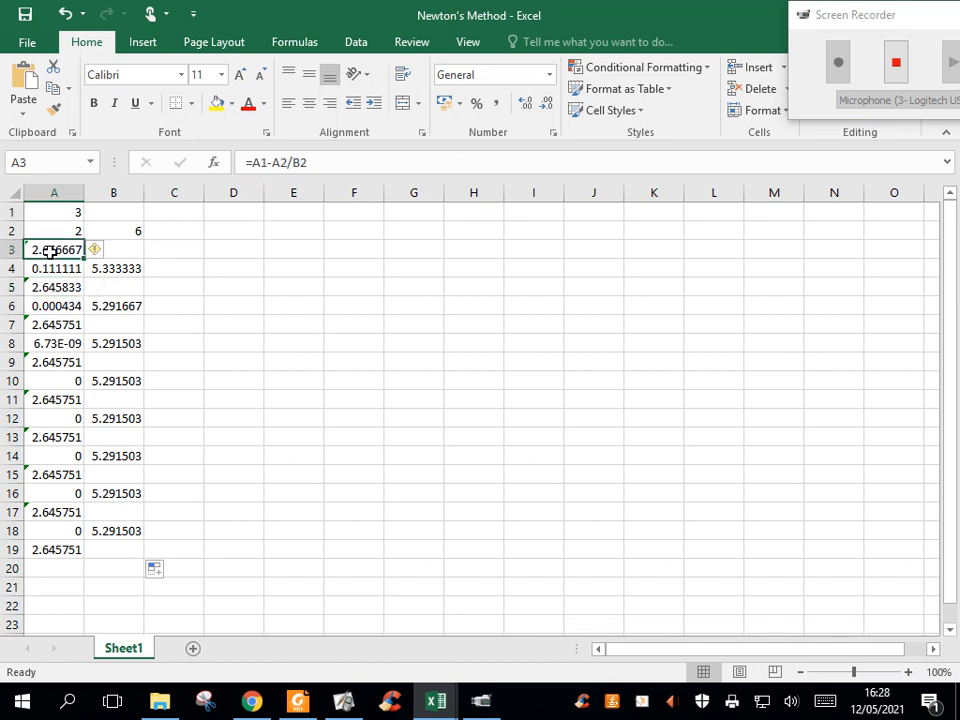
{"action": "mouse_move", "coordinate": [270, 162]}
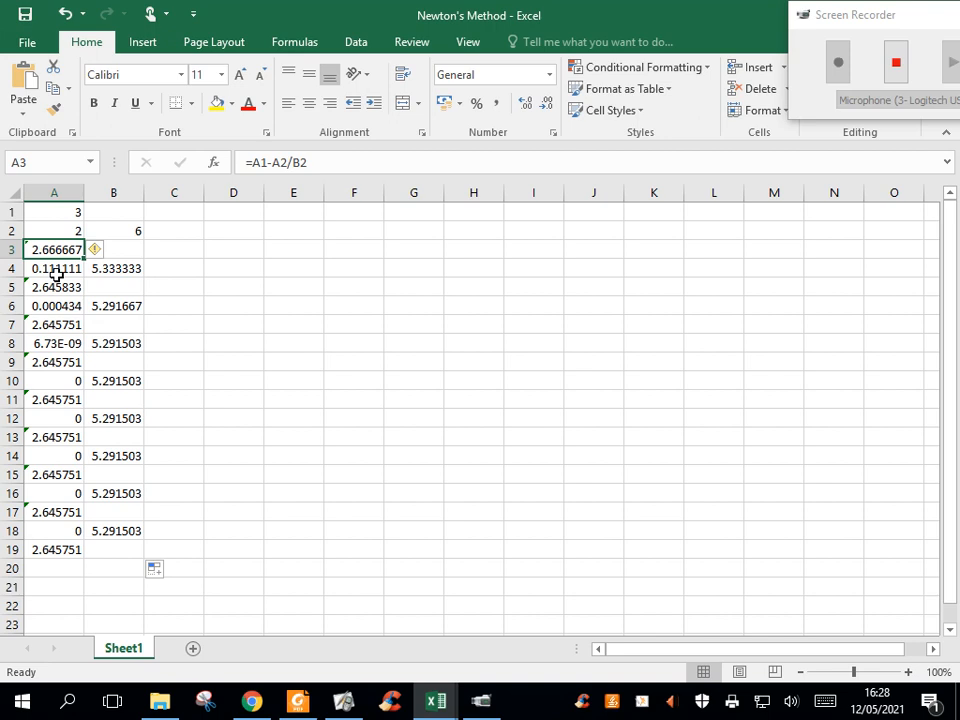
{"action": "left_click", "coordinate": [54, 287]}
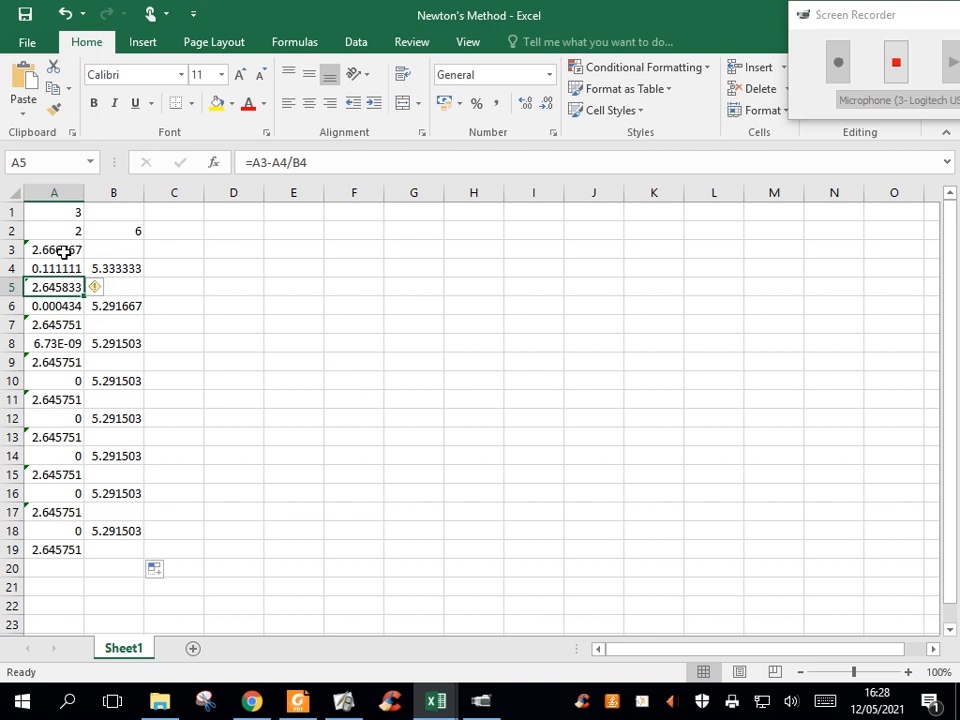
{"action": "left_click", "coordinate": [54, 268]}
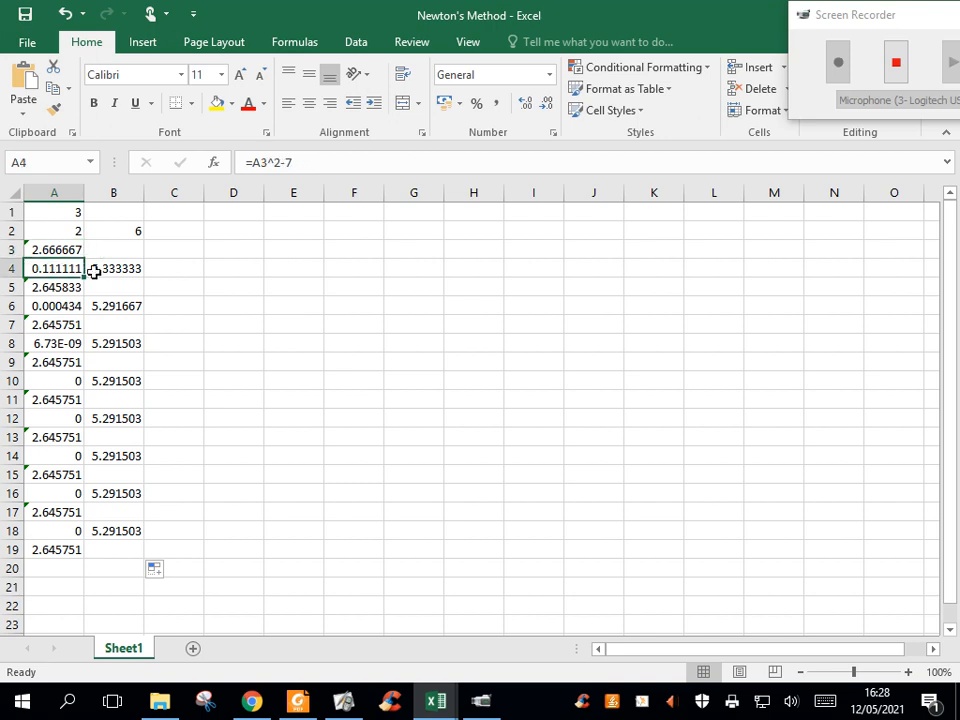
{"action": "left_click", "coordinate": [113, 268]}
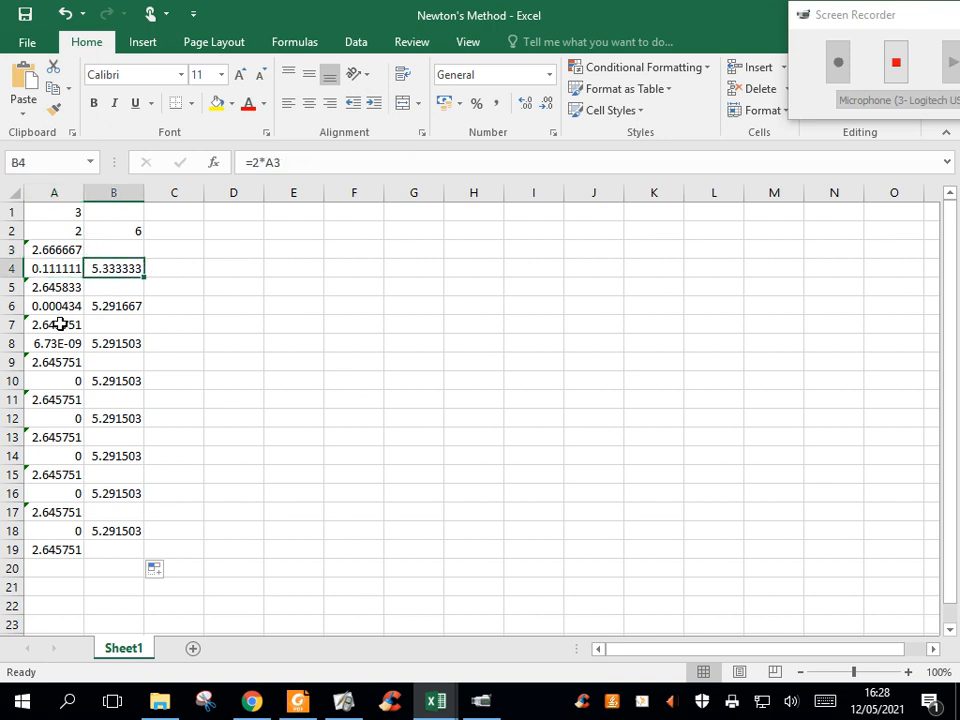
{"action": "left_click", "coordinate": [54, 324]}
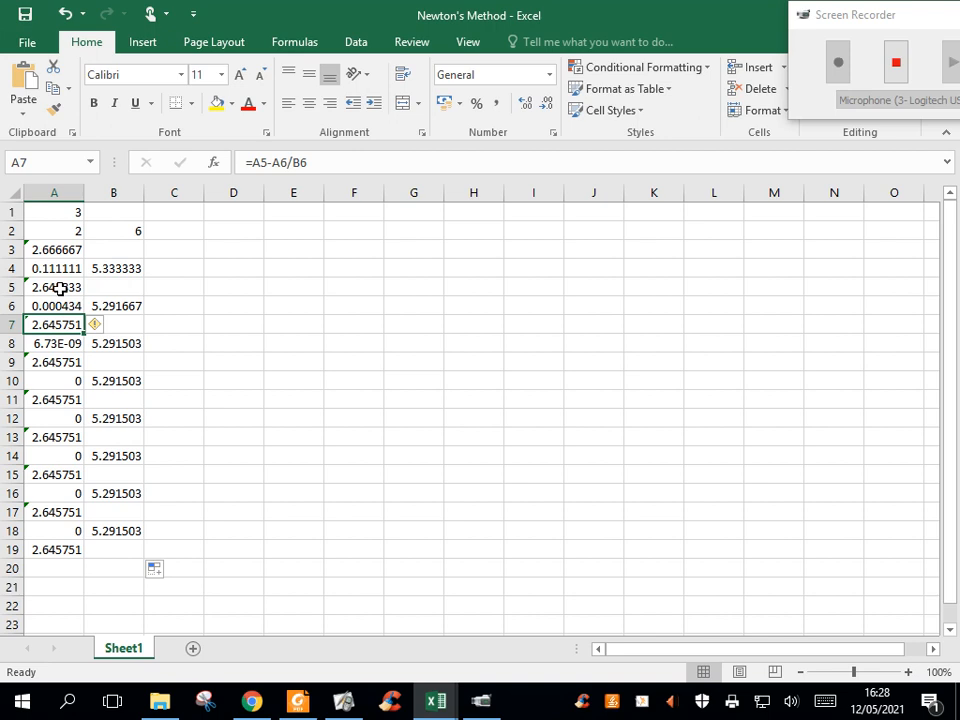
{"action": "left_click", "coordinate": [54, 306]}
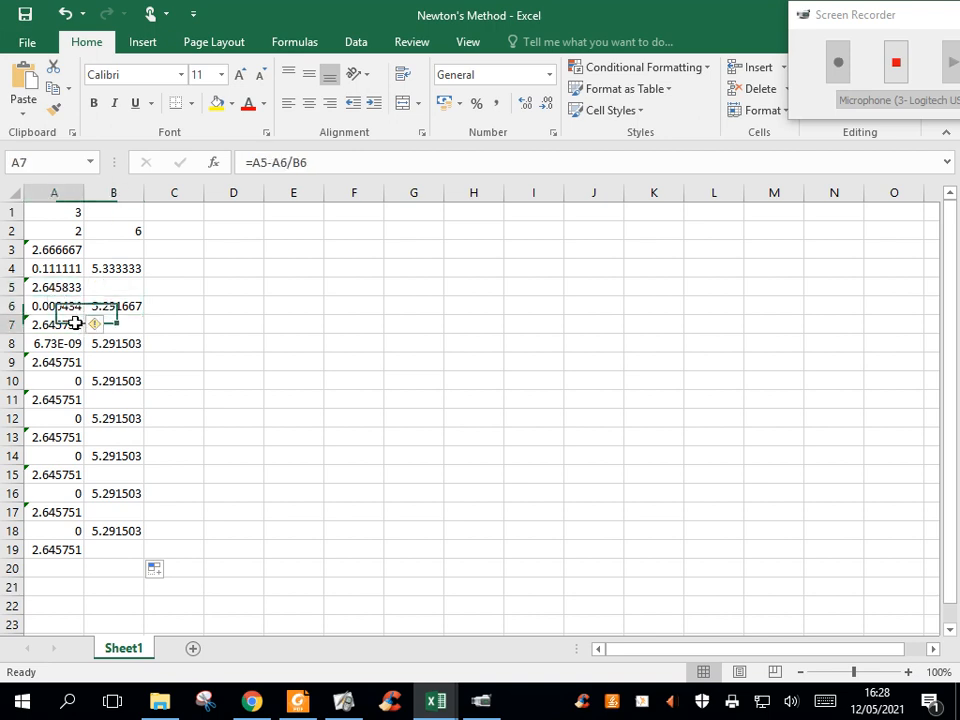
{"action": "left_click", "coordinate": [54, 474]}
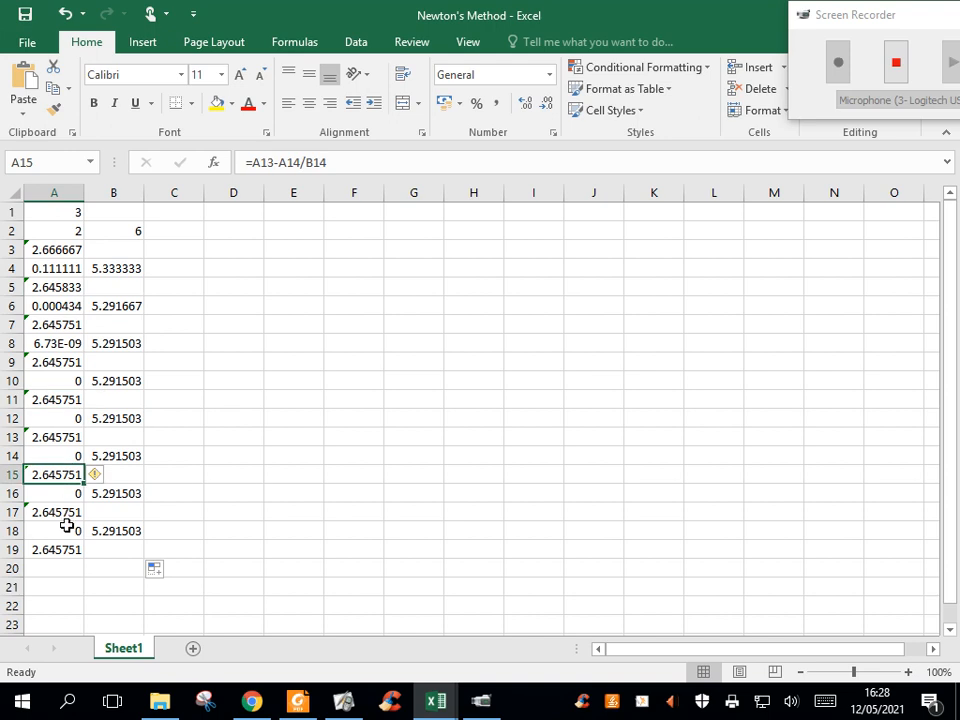
{"action": "left_click", "coordinate": [54, 549]}
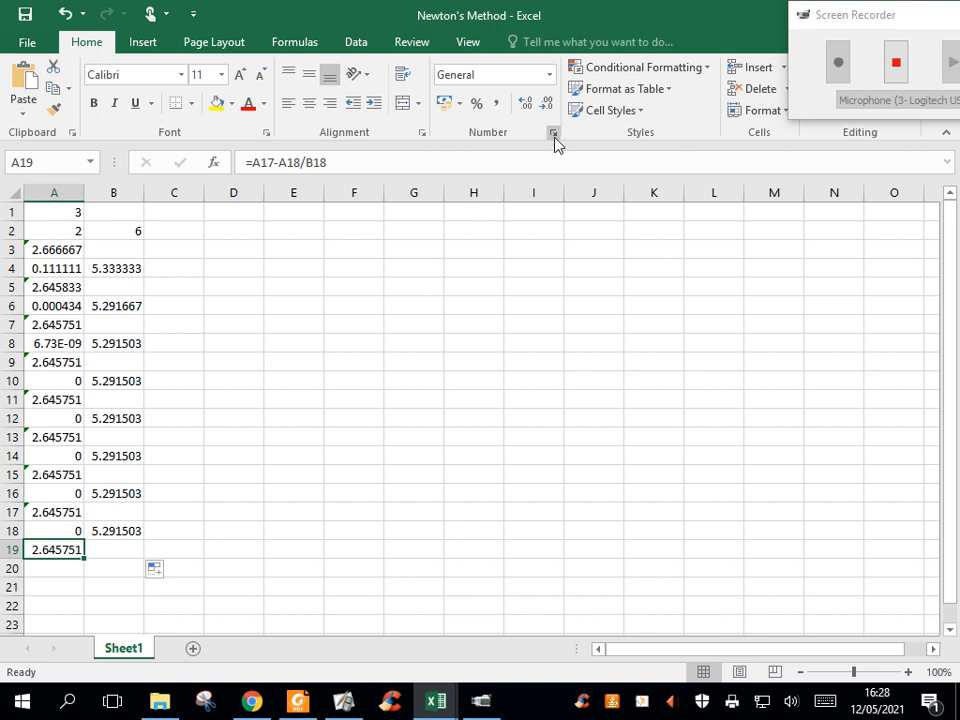
Format A19 as Number with 15 decimal places, showing 2.645751311064590.
{"action": "left_click", "coordinate": [554, 132]}
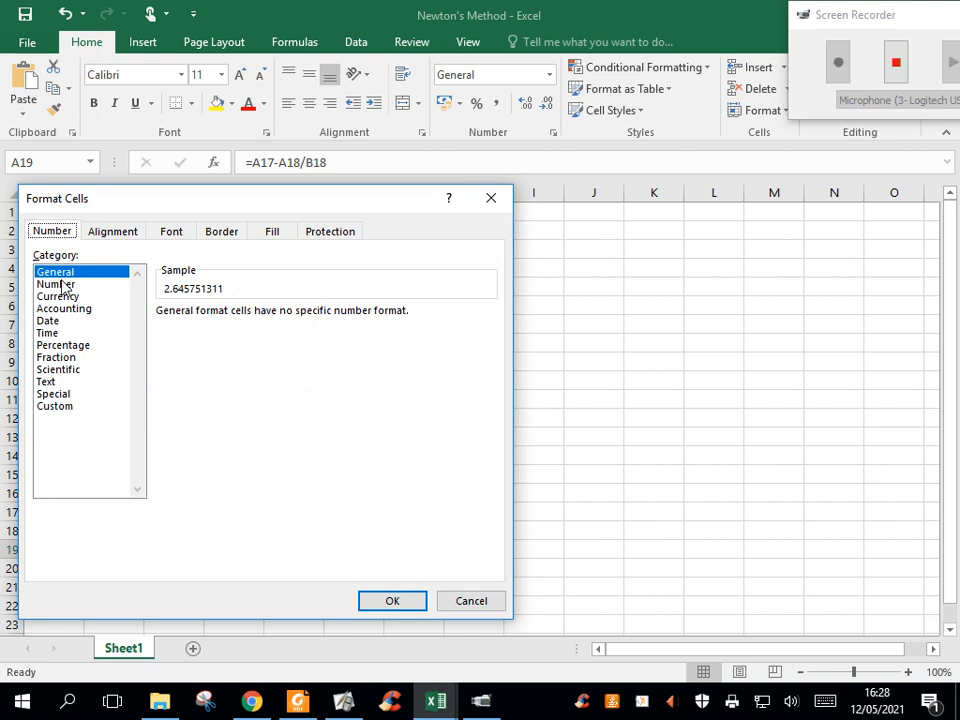
{"action": "left_click", "coordinate": [56, 284]}
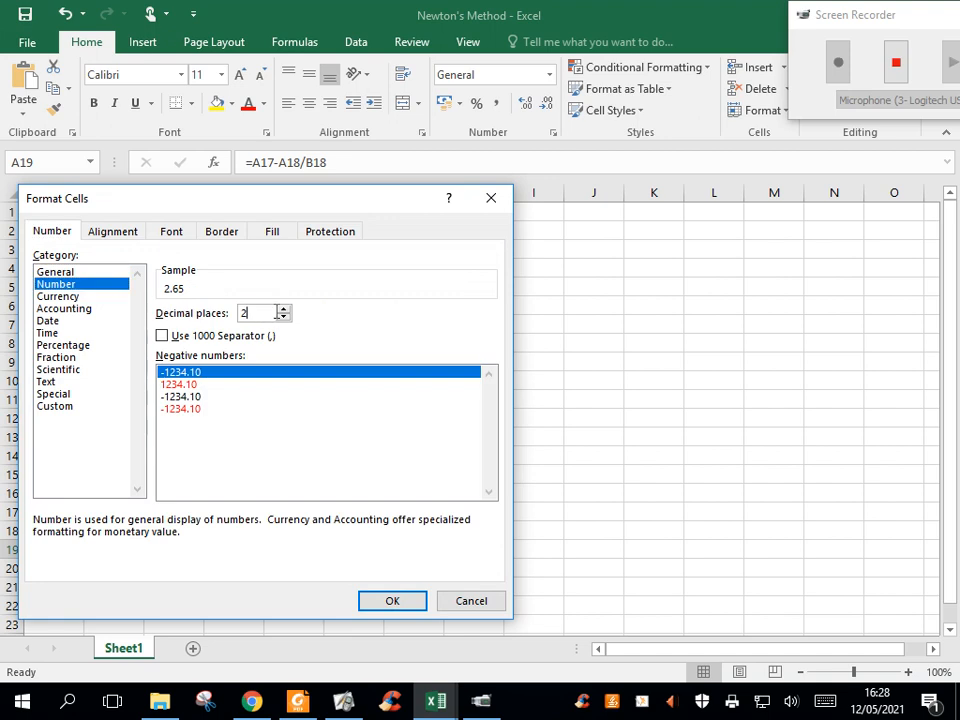
{"action": "left_click", "coordinate": [283, 308]}
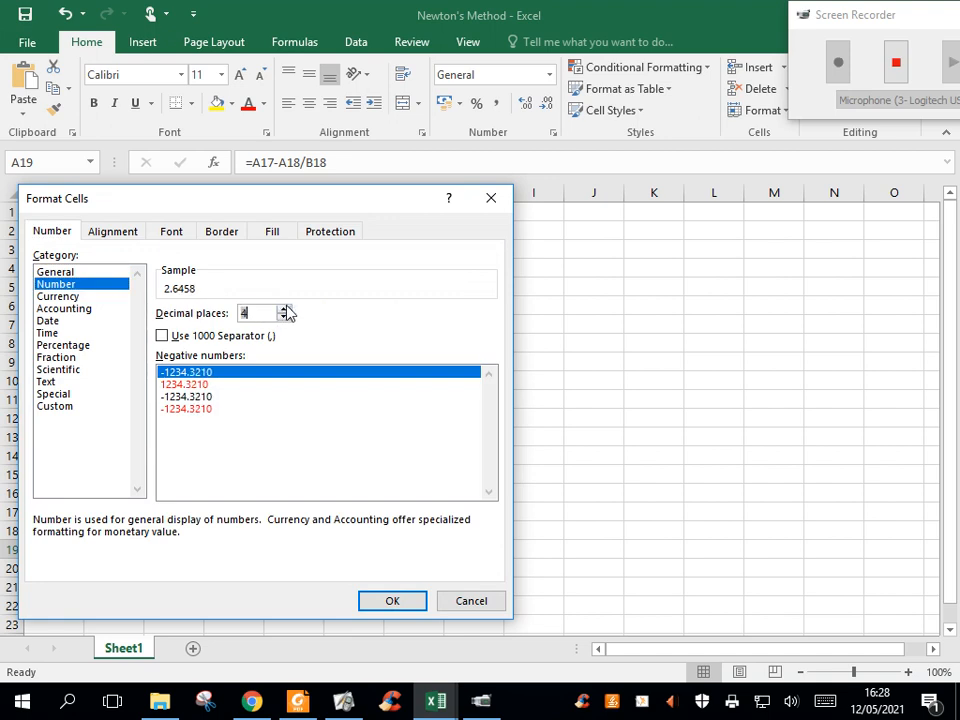
{"action": "left_click", "coordinate": [285, 308]}
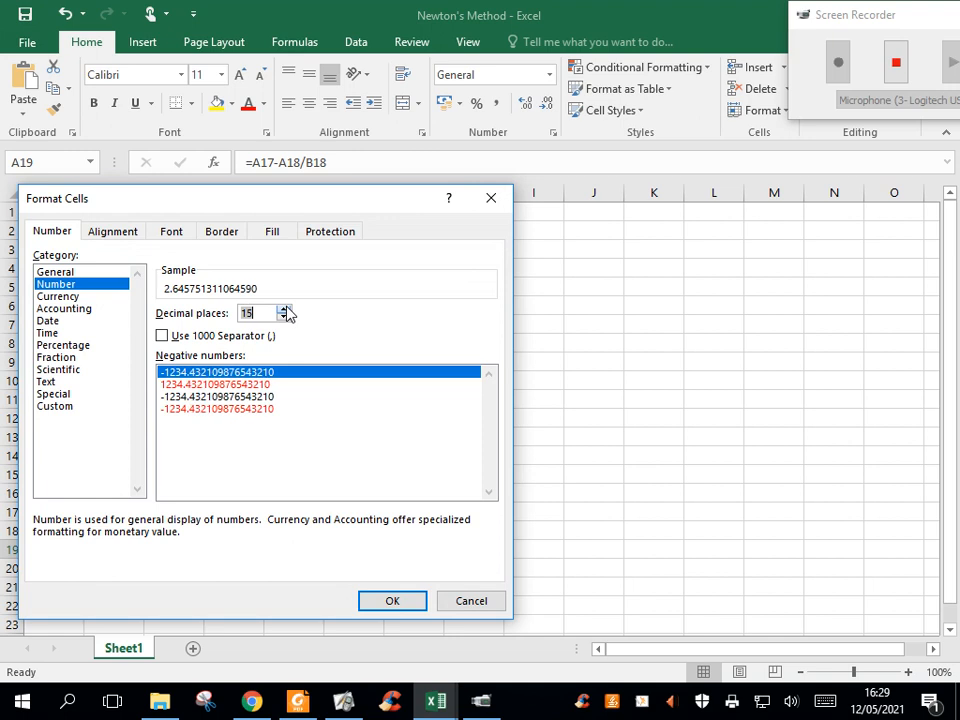
{"action": "left_click", "coordinate": [392, 600]}
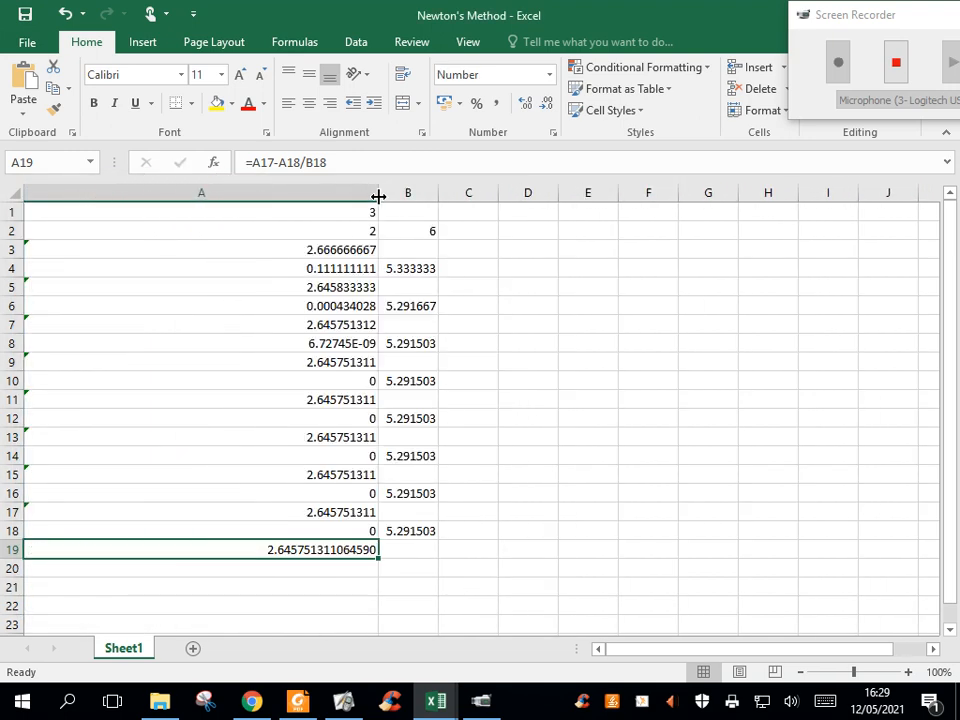
{"action": "mouse_move", "coordinate": [275, 575]}
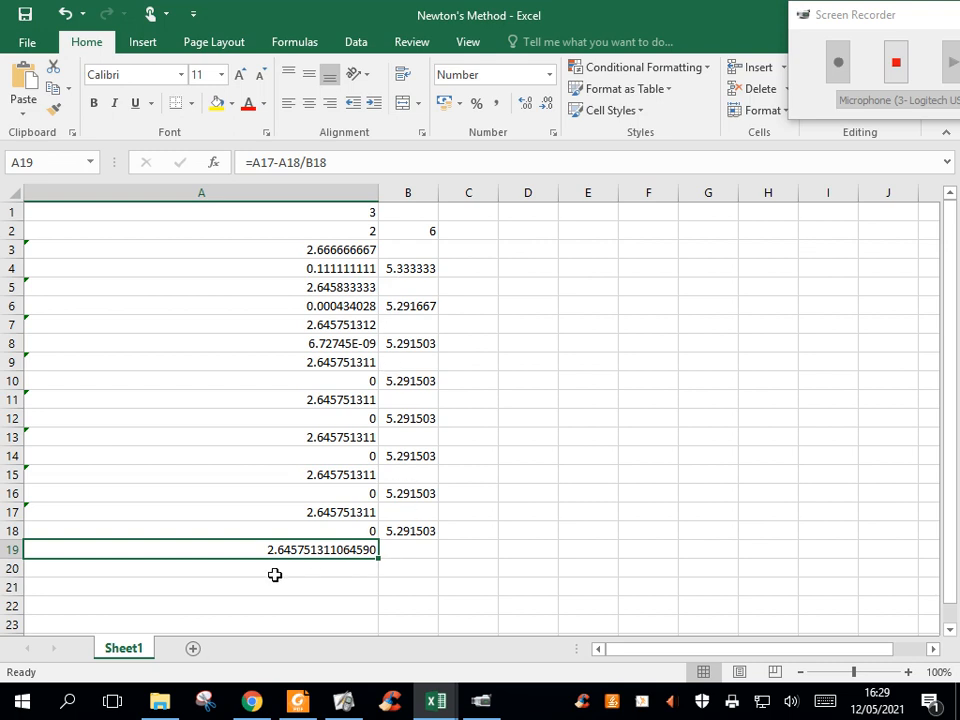
{"action": "mouse_move", "coordinate": [279, 568]}
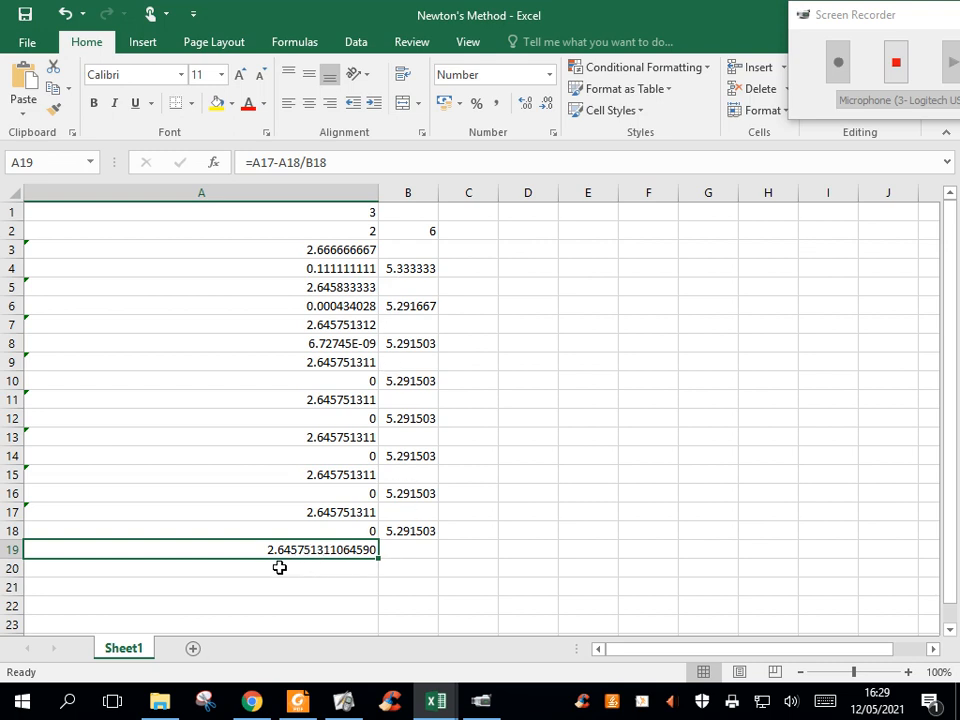
{"action": "mouse_move", "coordinate": [300, 566]}
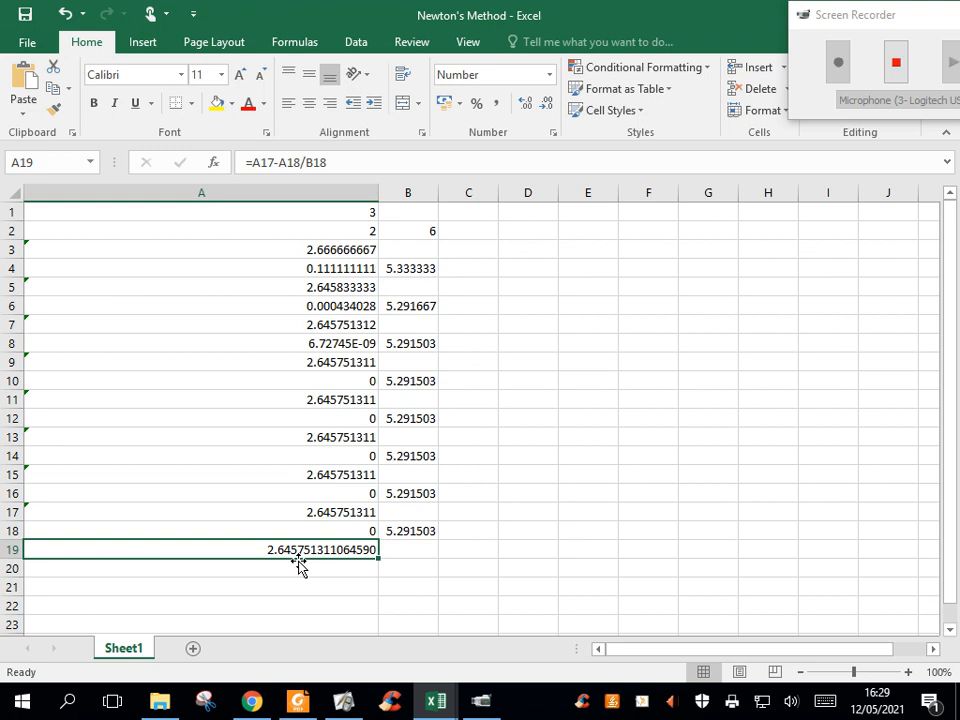
{"action": "mouse_move", "coordinate": [303, 557]}
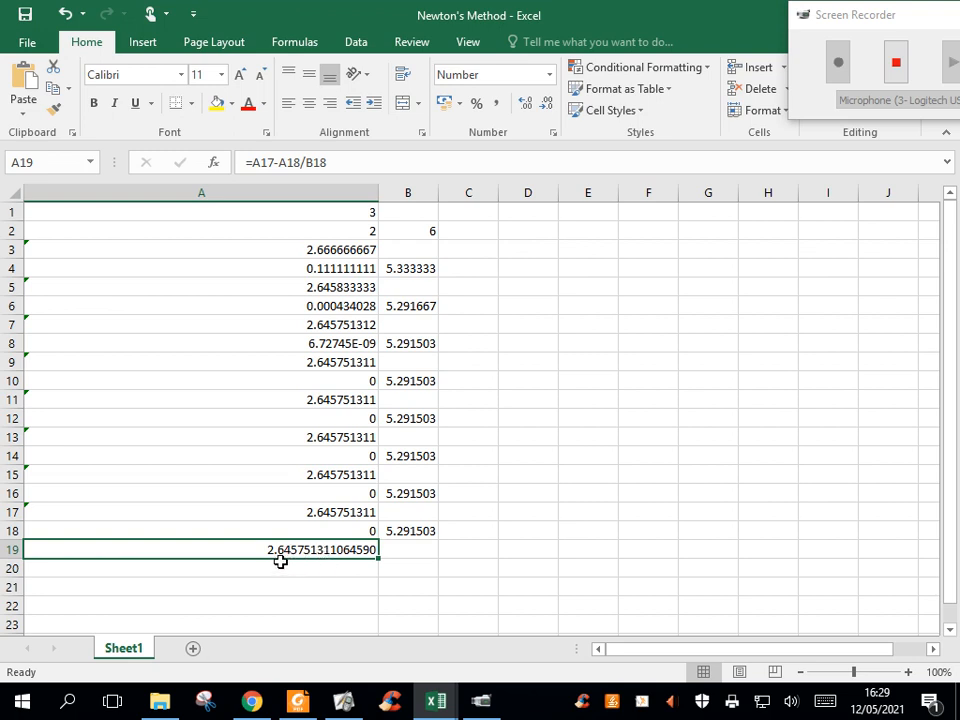
{"action": "mouse_move", "coordinate": [293, 565]}
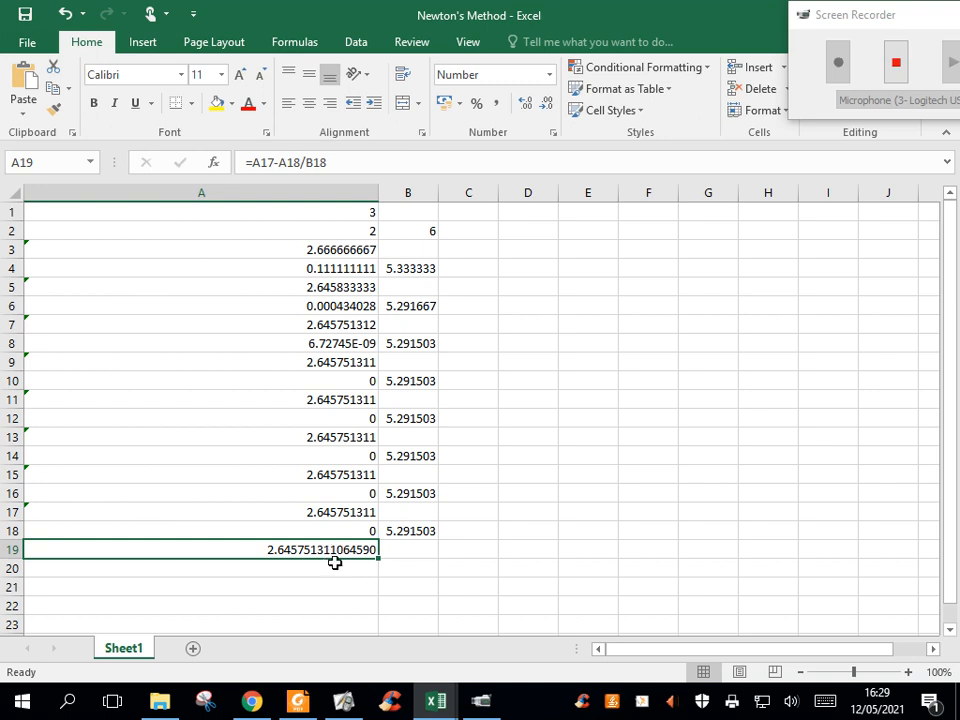
{"action": "mouse_move", "coordinate": [345, 447]}
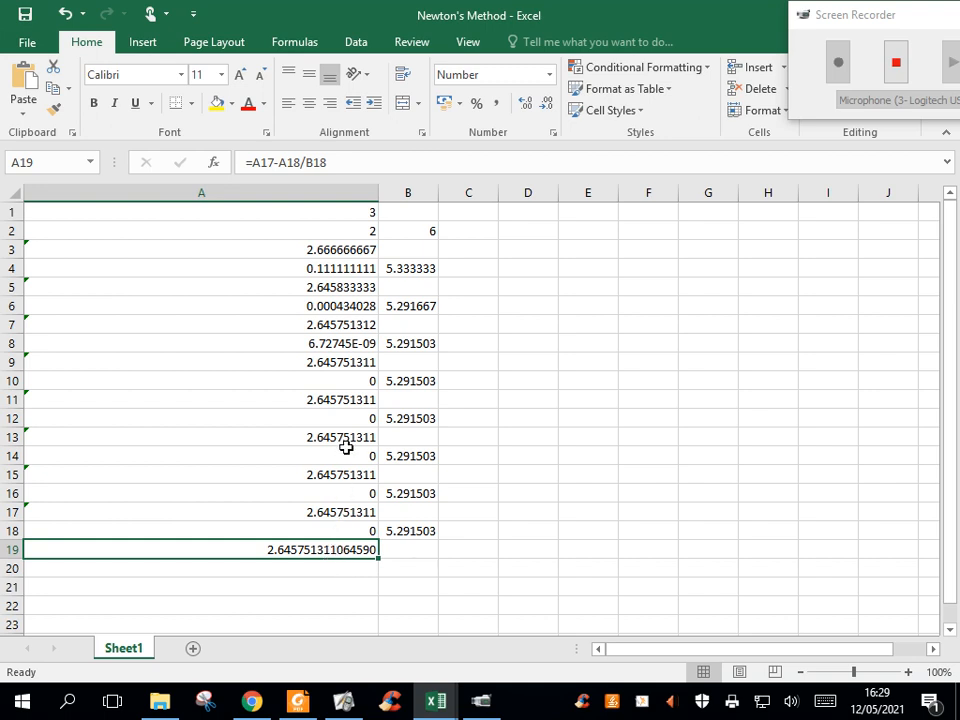
{"action": "mouse_move", "coordinate": [407, 513]}
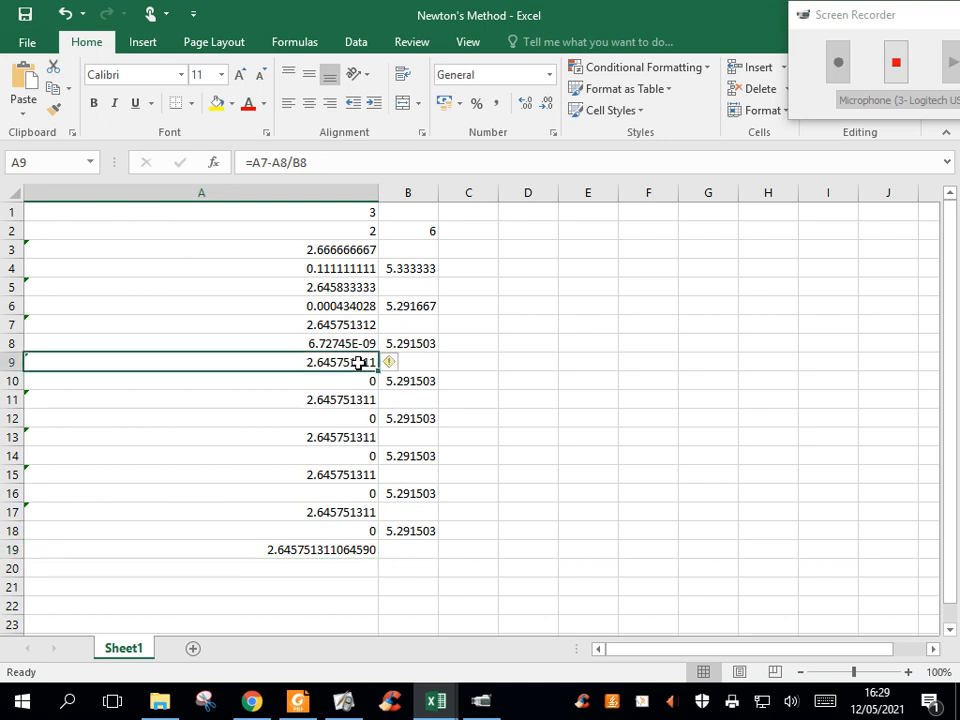
{"action": "mouse_move", "coordinate": [335, 363]}
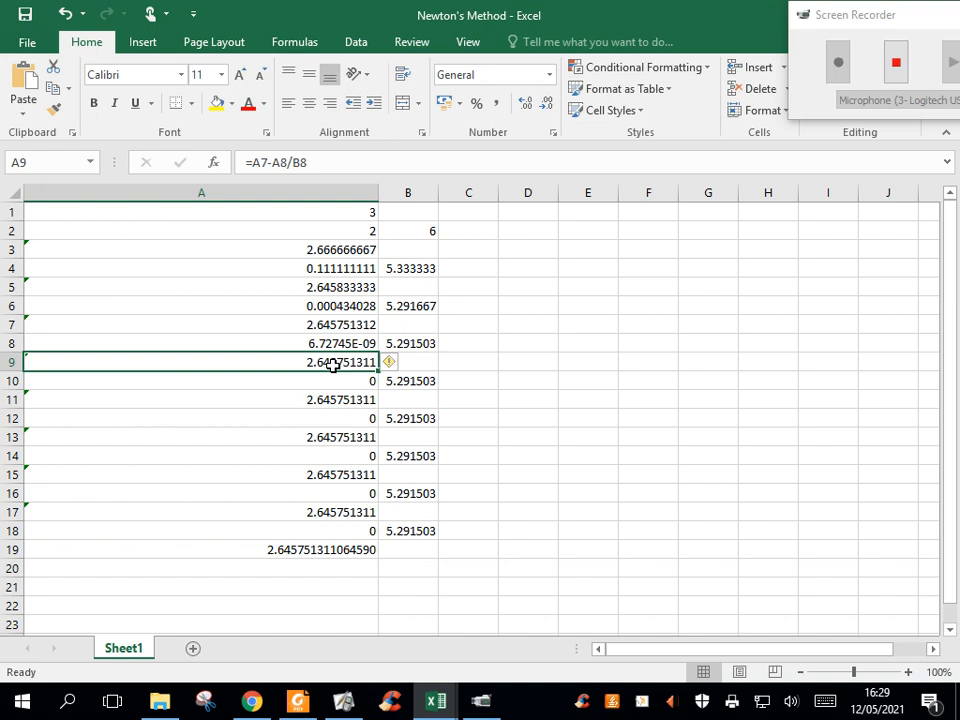
{"action": "mouse_move", "coordinate": [368, 229]}
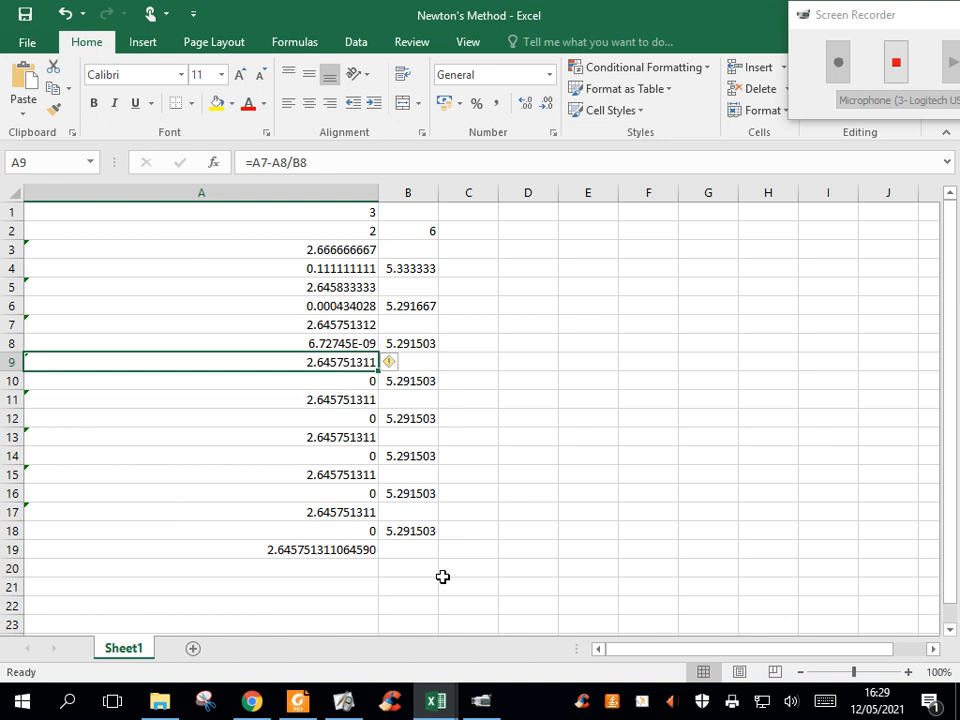
{"action": "left_click", "coordinate": [201, 192]}
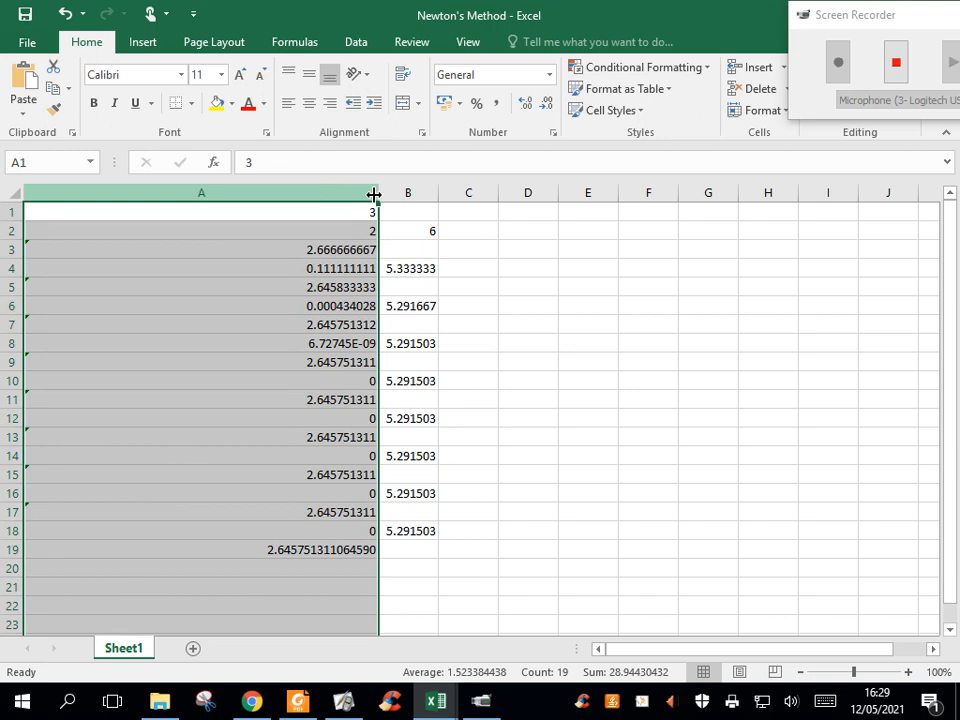
Narrow column A and fill column F with the numbers 1 through 17.
{"action": "left_click_drag", "start_coordinate": [375, 192], "coordinate": [140, 192]}
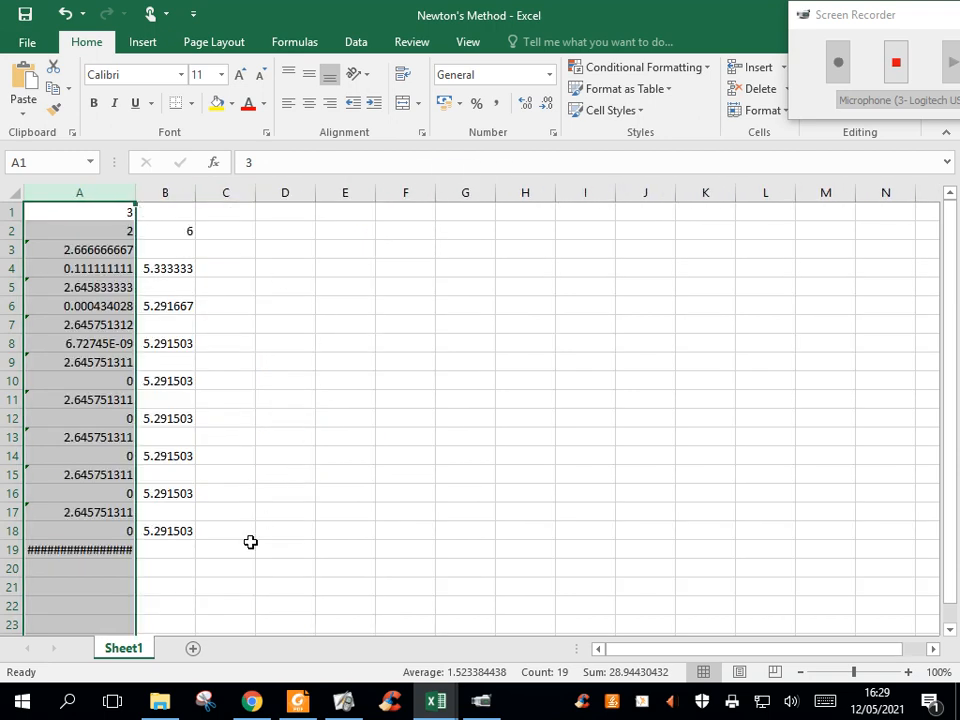
{"action": "left_click", "coordinate": [405, 211]}
{"action": "type", "text": "1"}
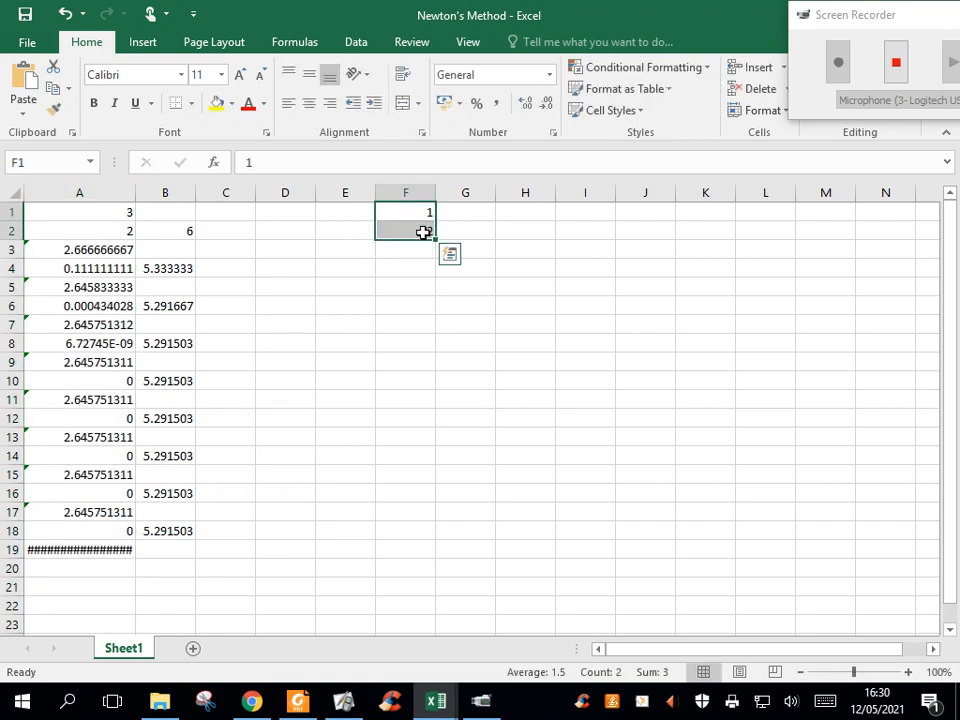
{"action": "left_click_drag", "start_coordinate": [405, 211], "coordinate": [405, 511]}
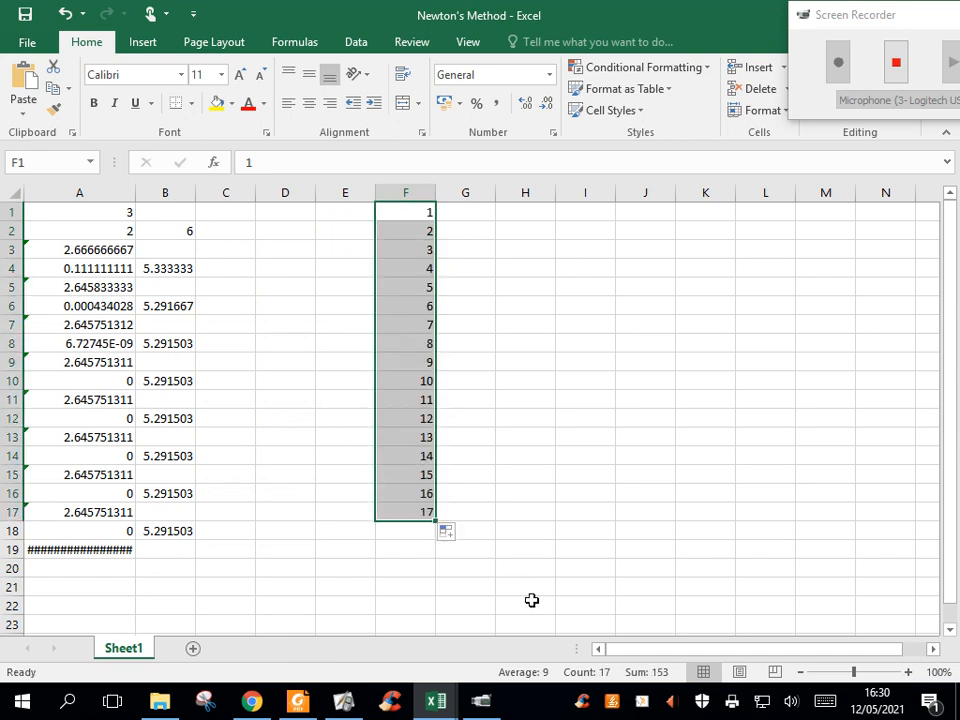
{"action": "mouse_move", "coordinate": [429, 261]}
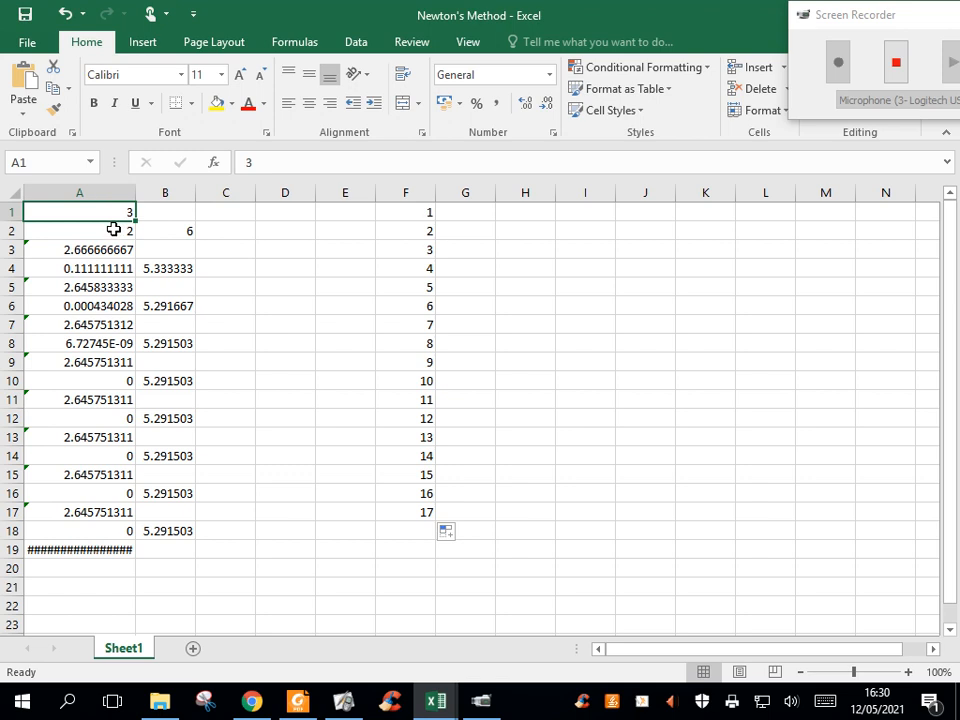
{"action": "left_click_drag", "start_coordinate": [79, 211], "coordinate": [79, 231]}
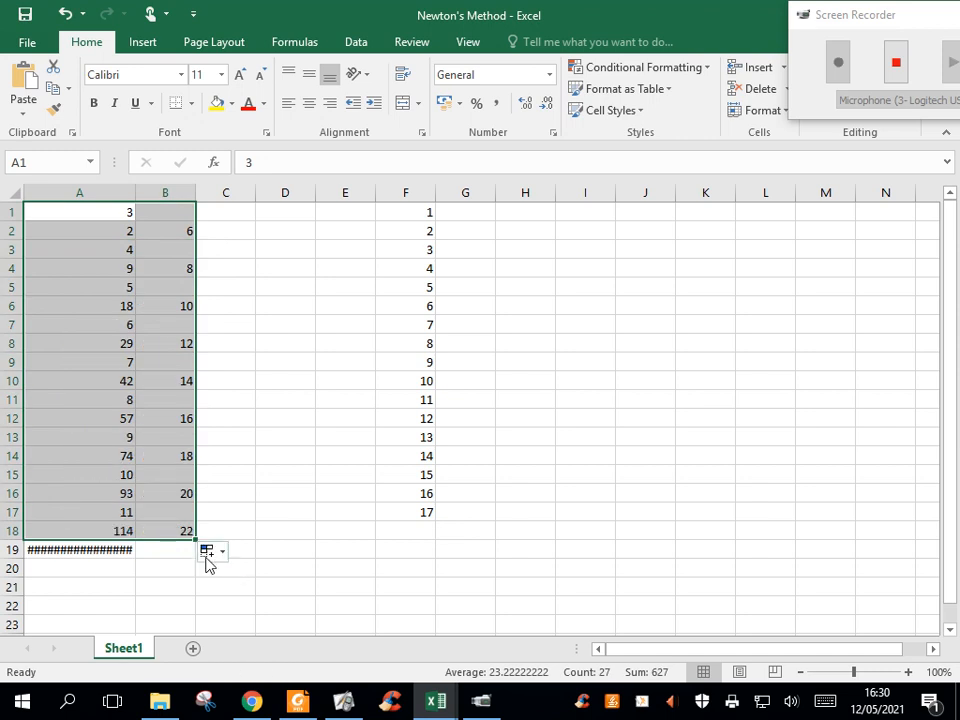
{"action": "left_click", "coordinate": [285, 437]}
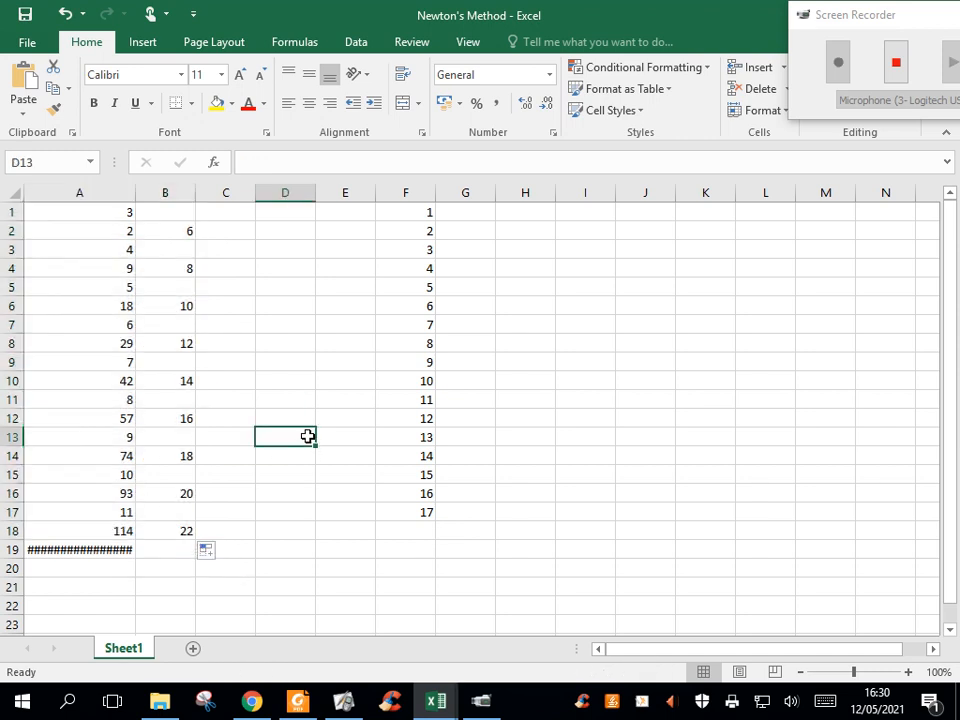
{"action": "mouse_move", "coordinate": [279, 305]}
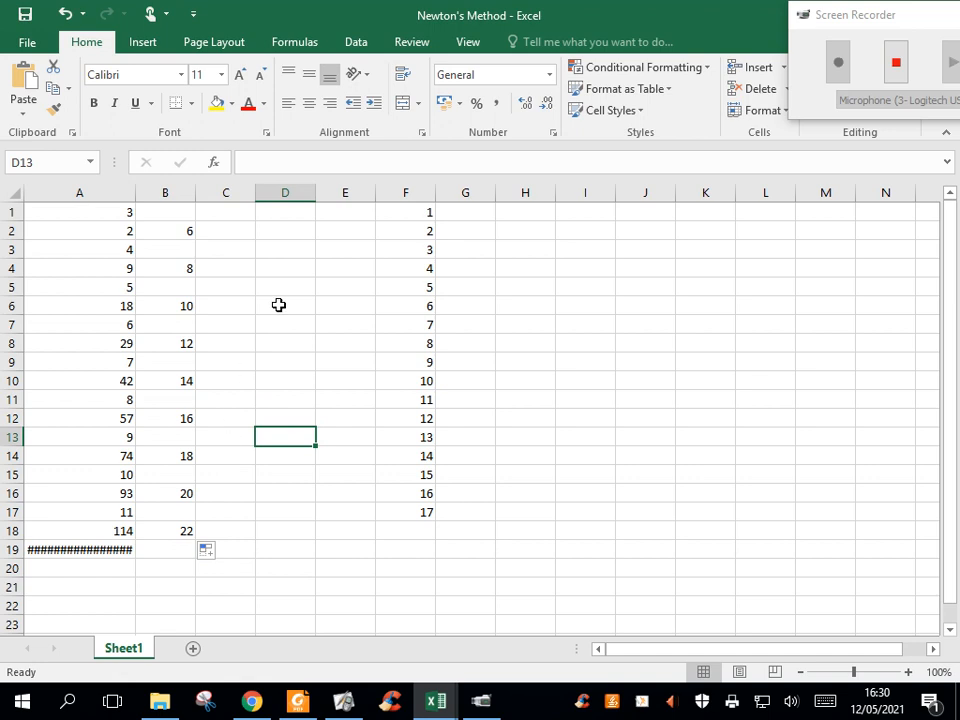
{"action": "left_click", "coordinate": [79, 211]}
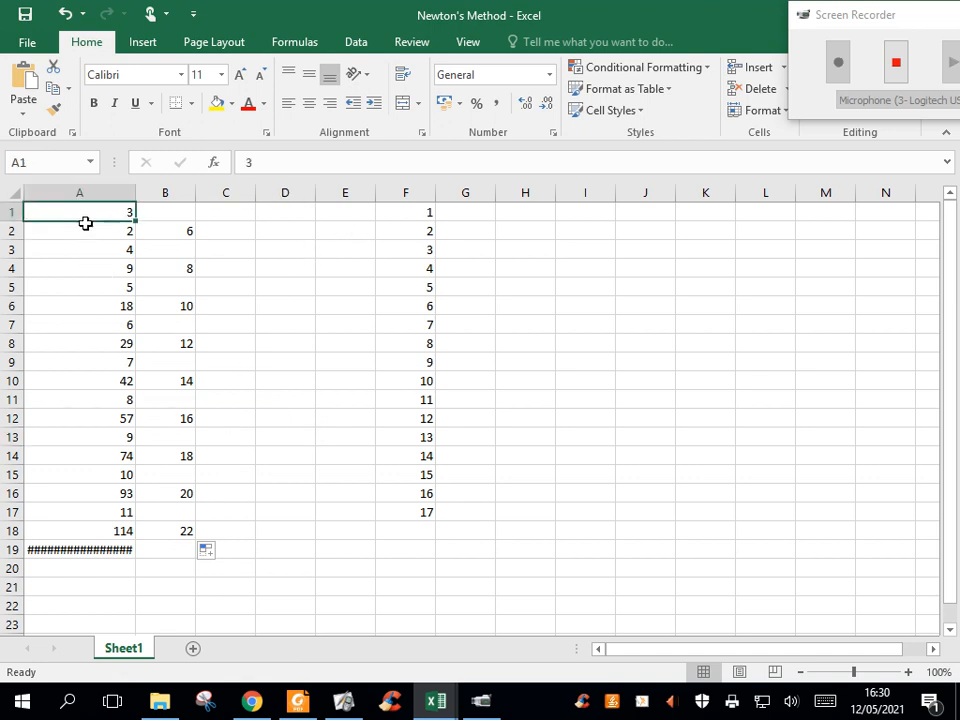
{"action": "left_click", "coordinate": [165, 231]}
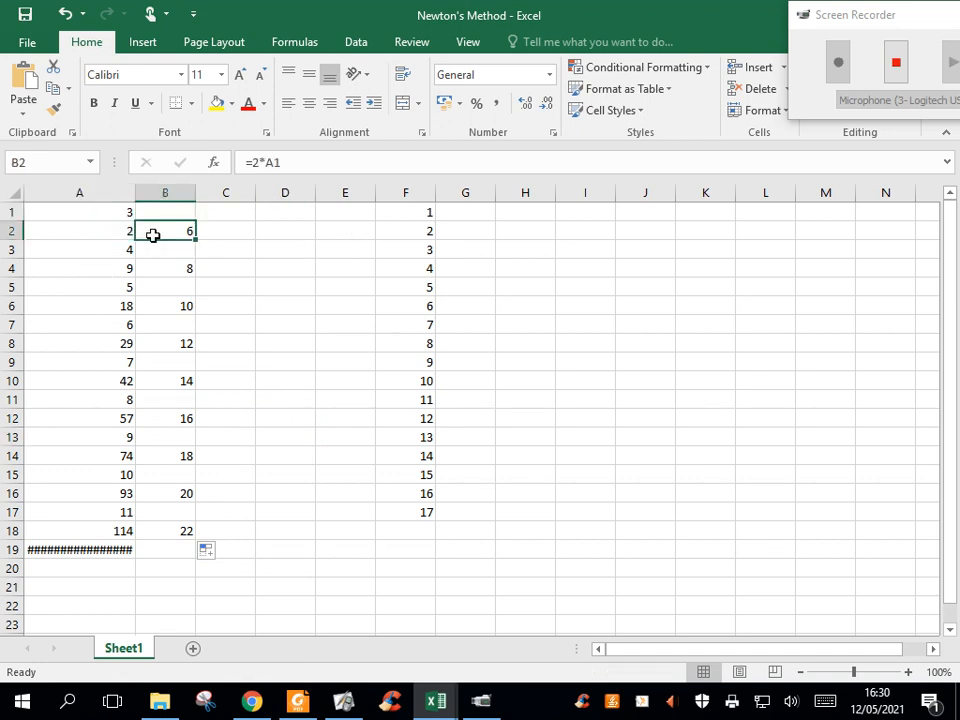
{"action": "left_click", "coordinate": [79, 231]}
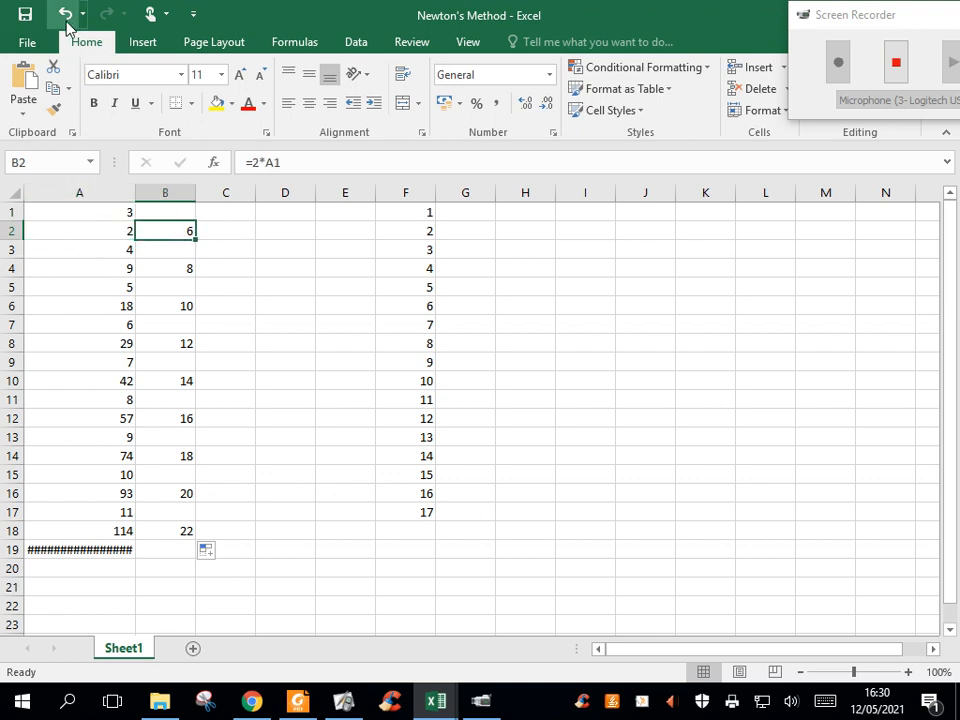
{"action": "left_click", "coordinate": [64, 13]}
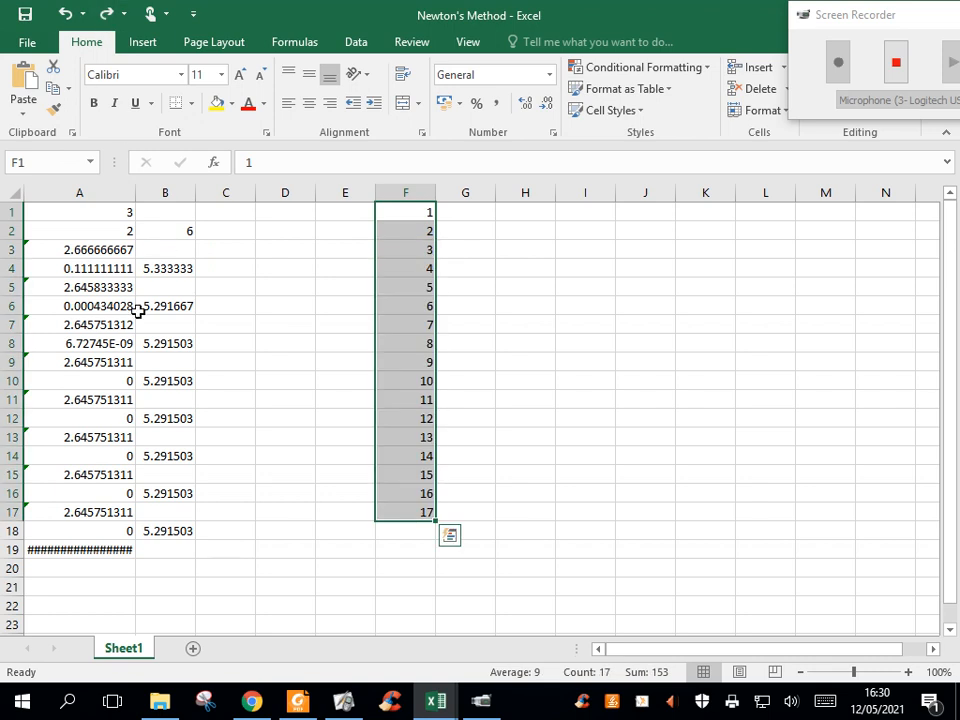
{"action": "mouse_move", "coordinate": [349, 583]}
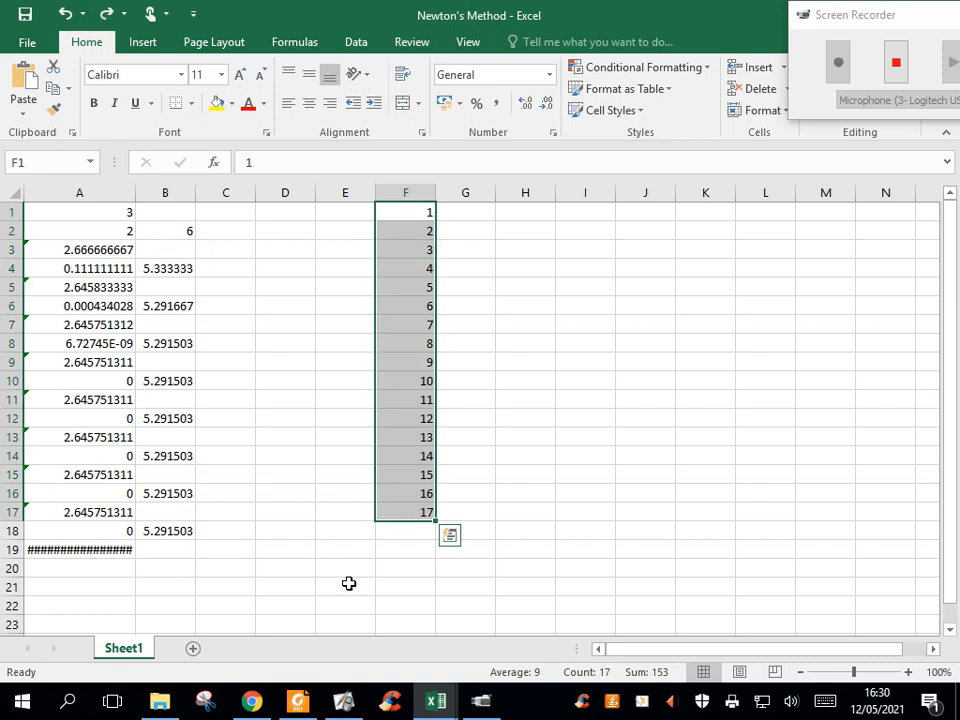